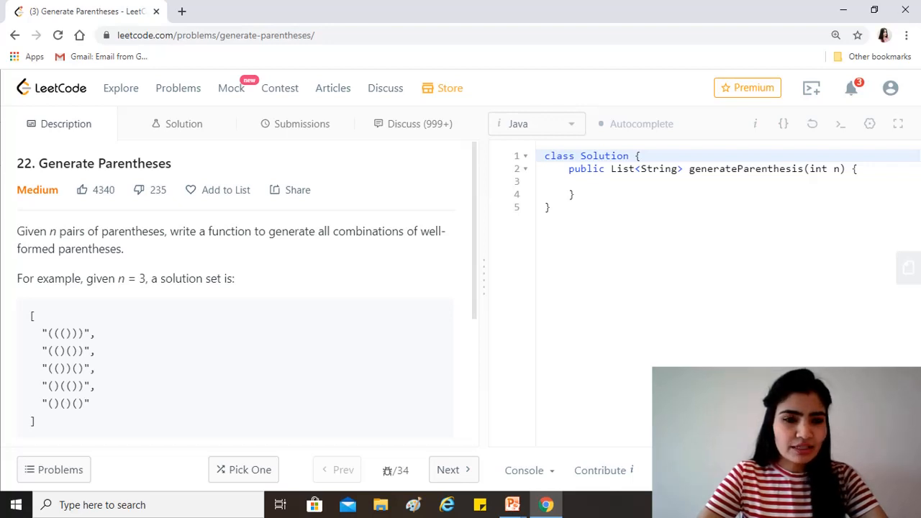
mouse_move(65, 345)
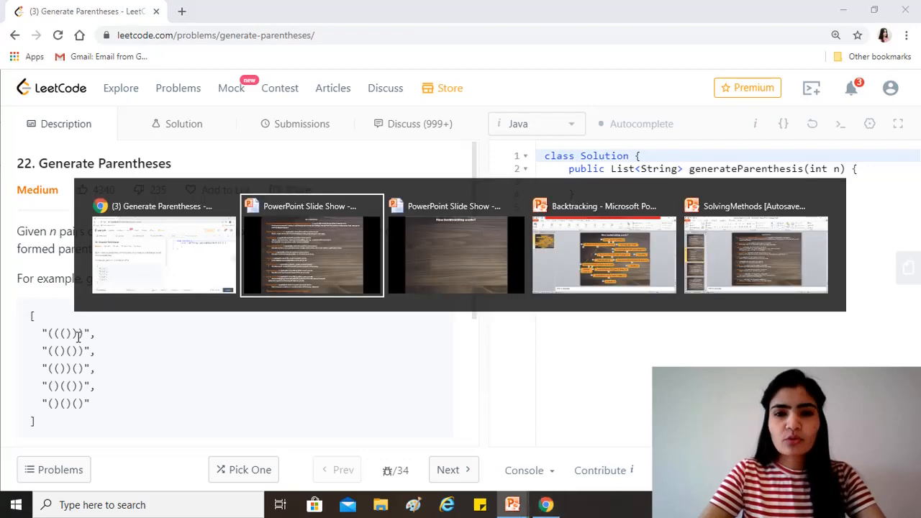
Place the cursor below the Solution class template to add blank lines
left_click(311, 244)
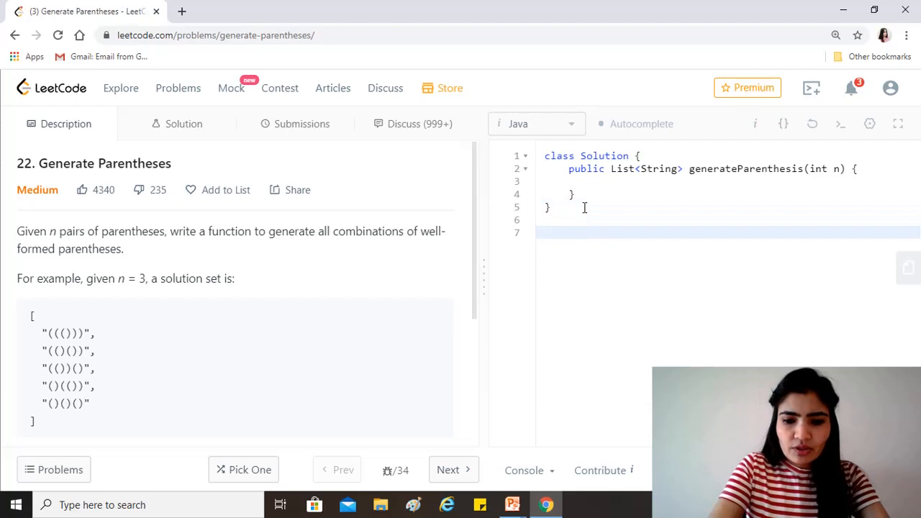
type("())")
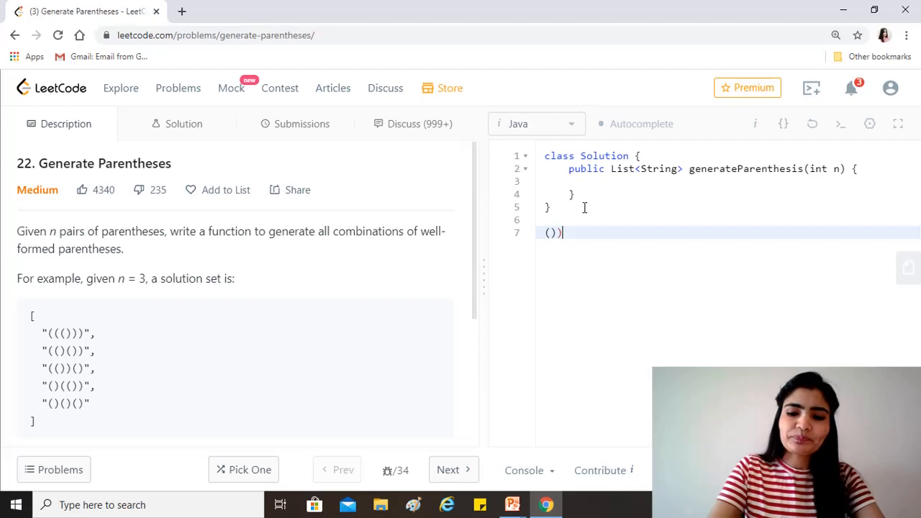
key("backspace")
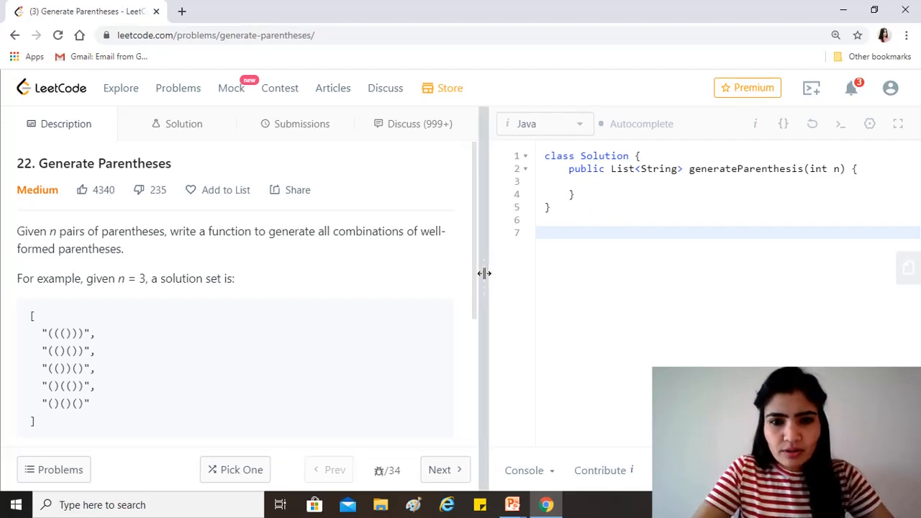
Drag the pane splitter left twice, then place the cursor inside generateParenthesis
left_click_drag(483, 273, 374, 275)
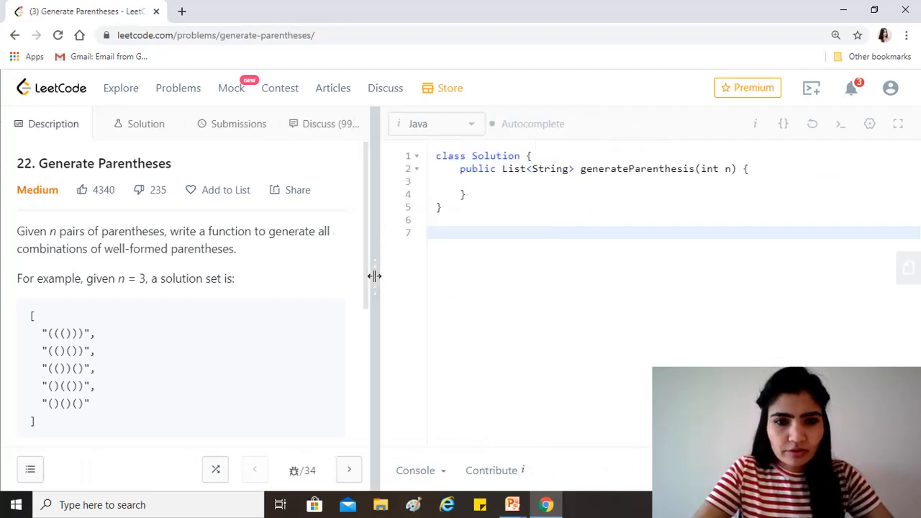
left_click_drag(373, 275, 273, 275)
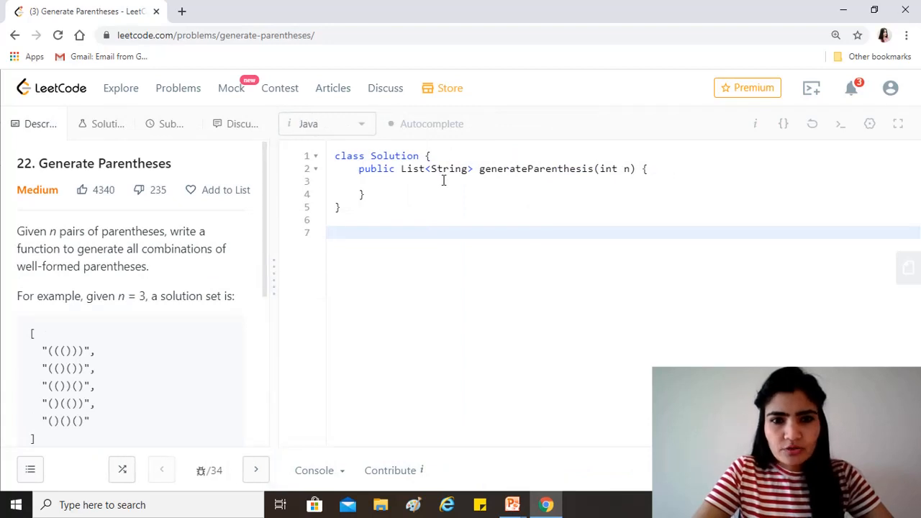
left_click(443, 180)
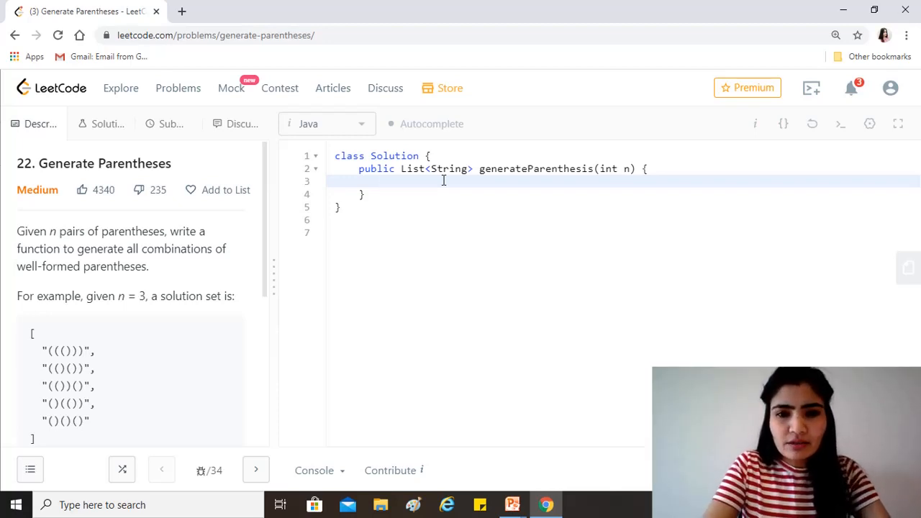
Declare the result list: ArrayList<String> res = new ArrayList<String>()
type("Array")
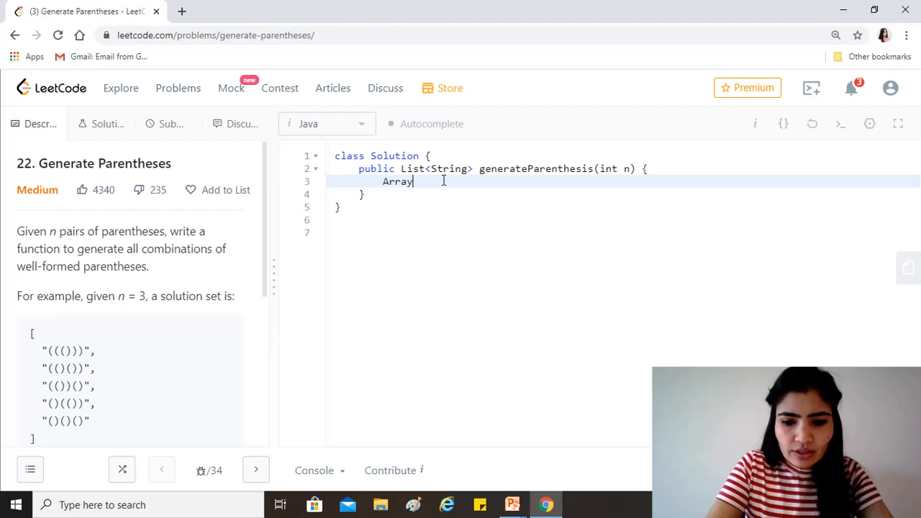
type("List")
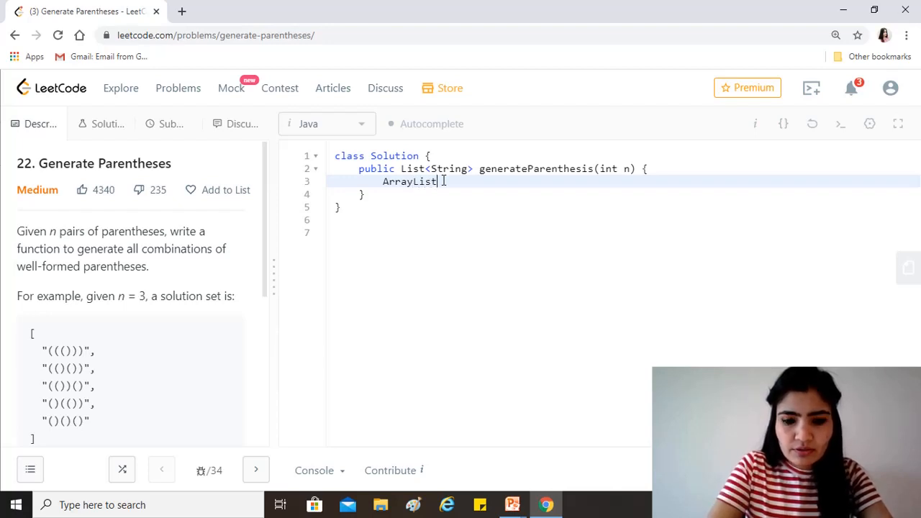
type("<String")
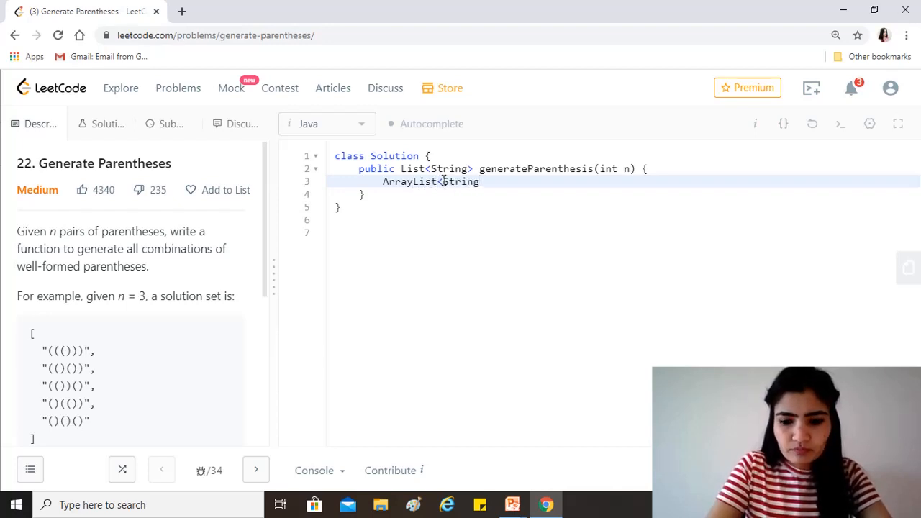
type("res")
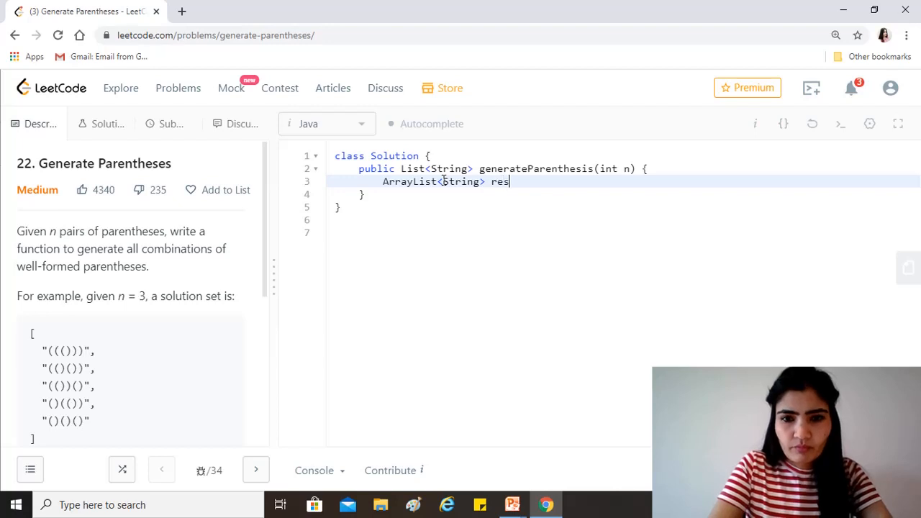
type("= new")
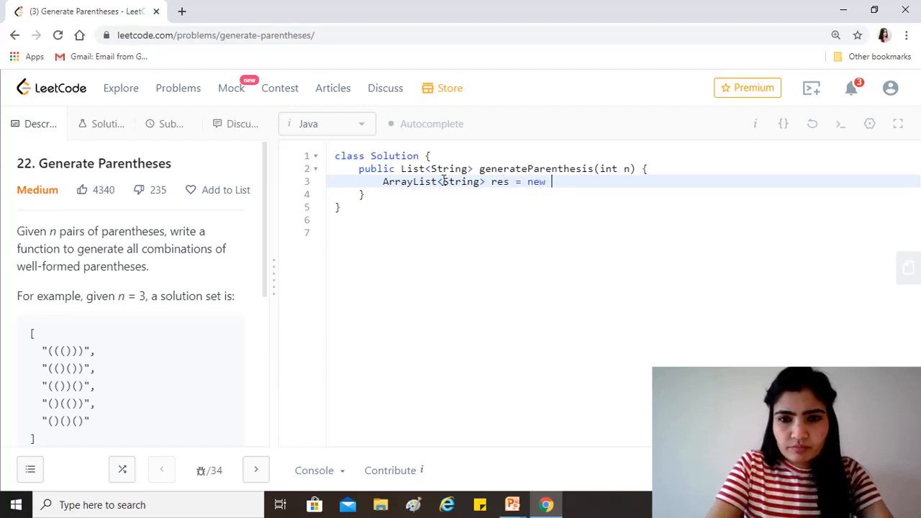
type("ArrayL")
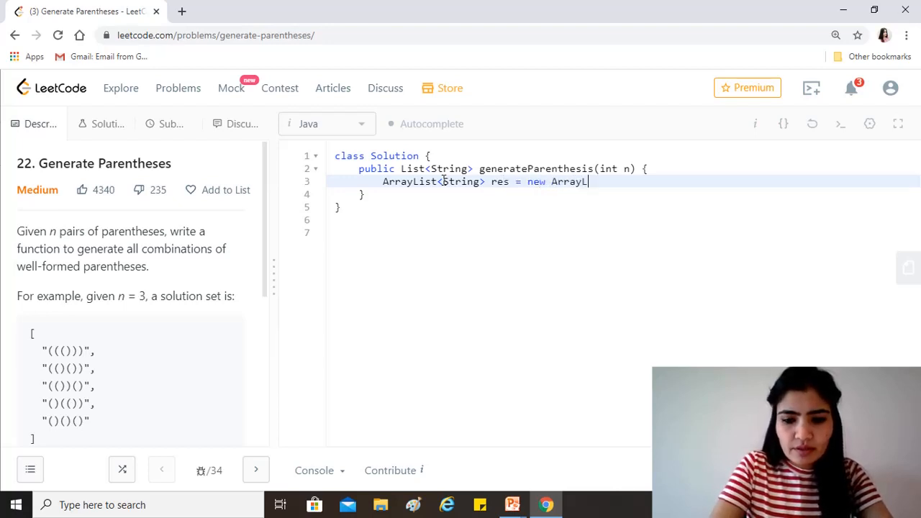
type("ist<")
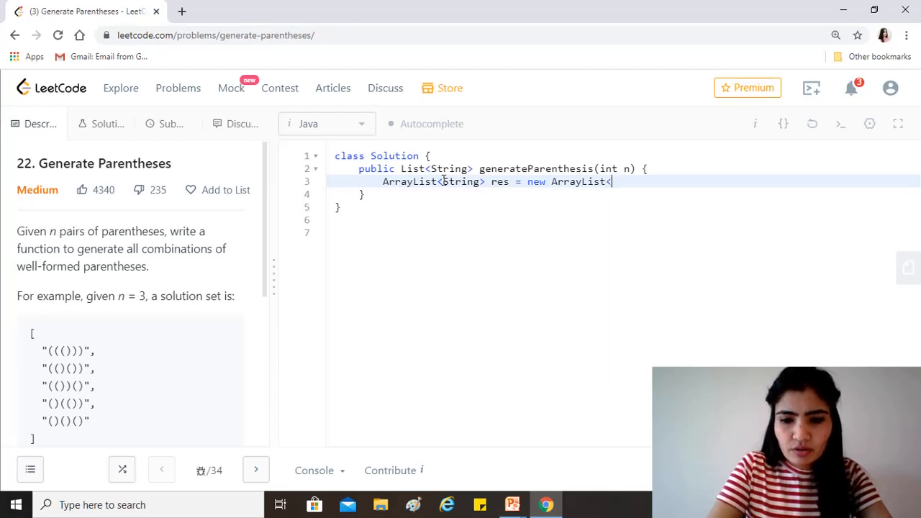
type("String>();")
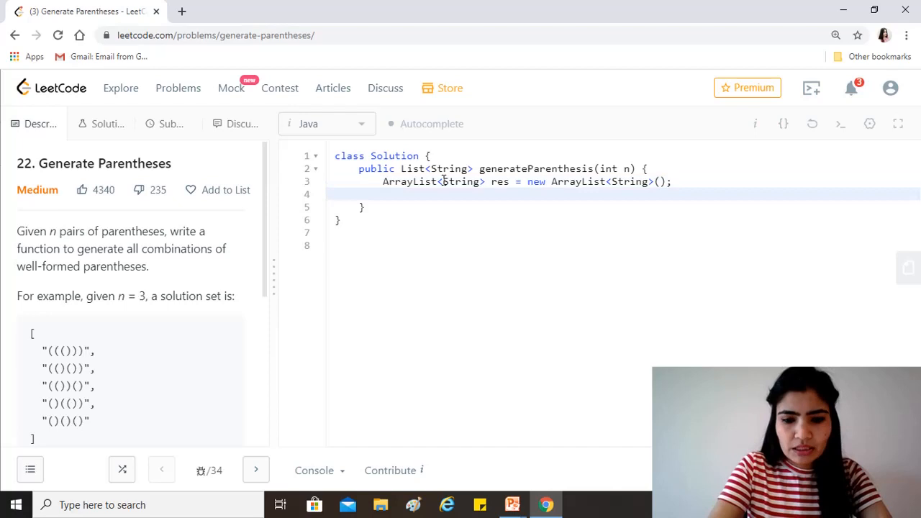
Call helper(res, "", 0, 0, n) and return res, leaving a blank line below
type("helper")
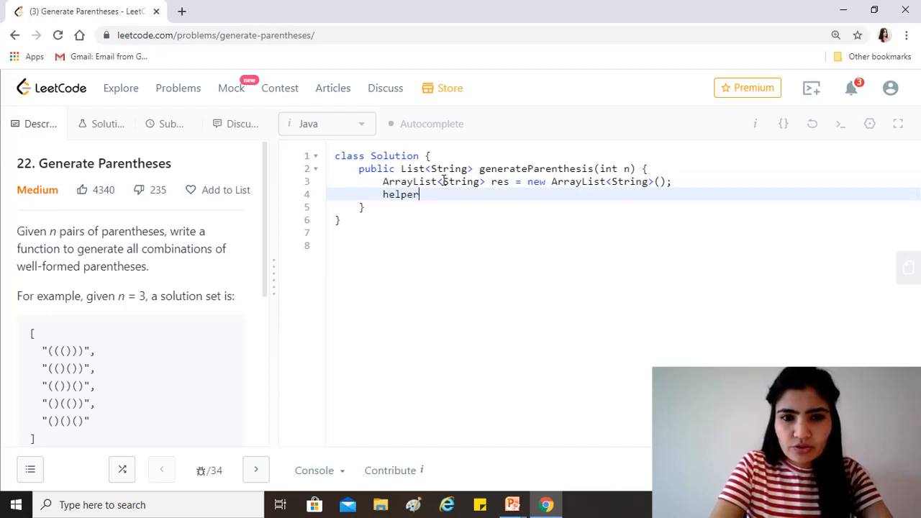
type("(n)")
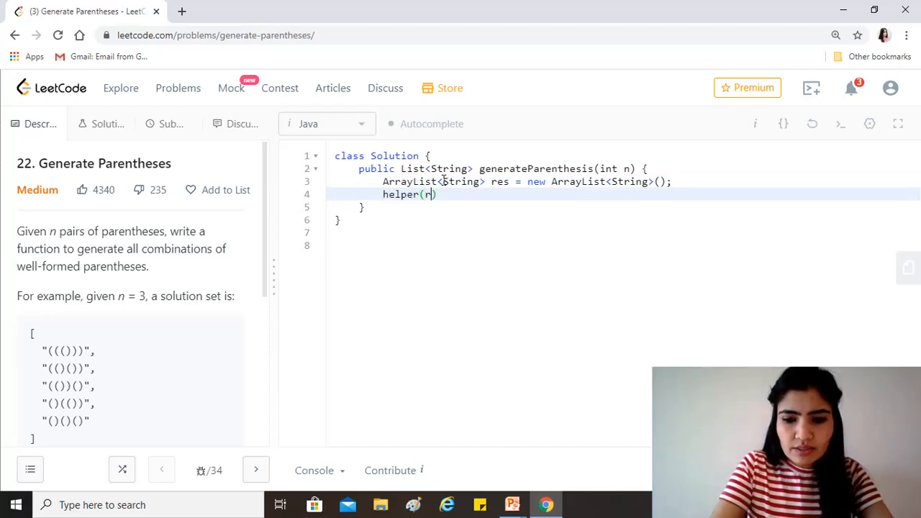
type("es, \"\"")
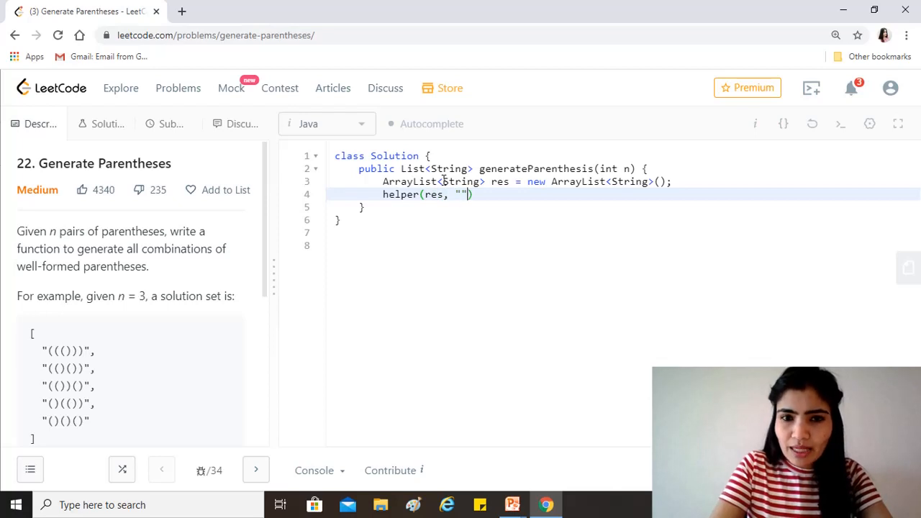
type(", open")
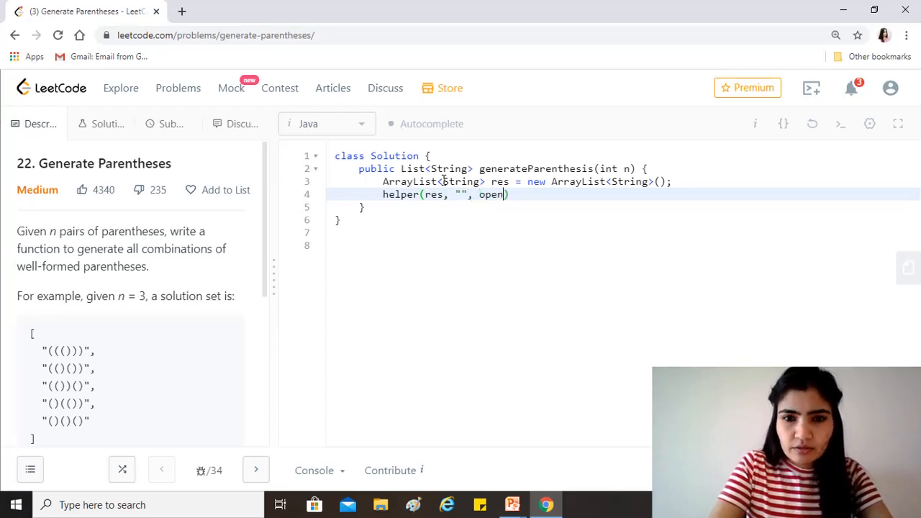
key("Backspace")
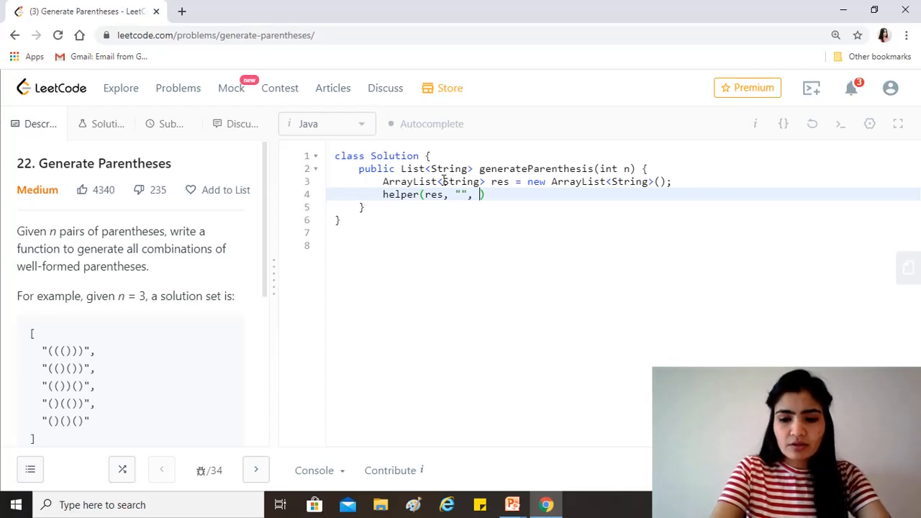
type("0")
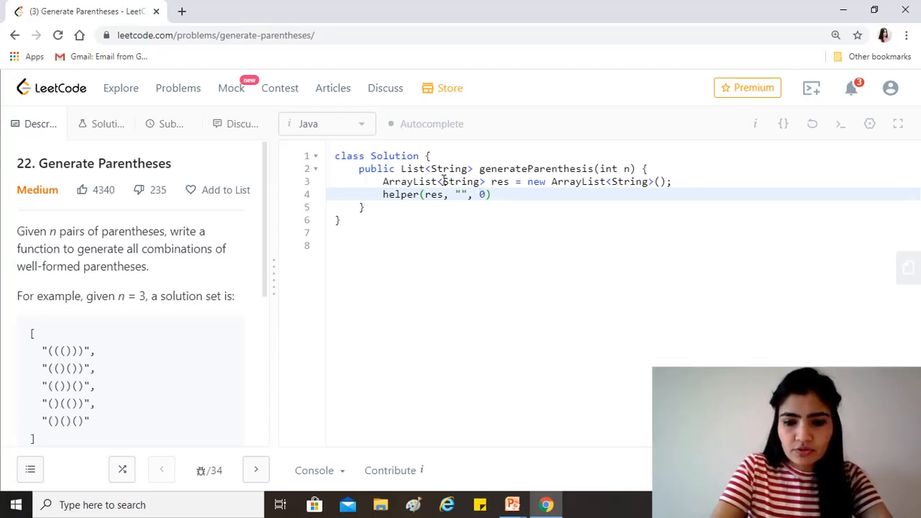
type(", 0,")
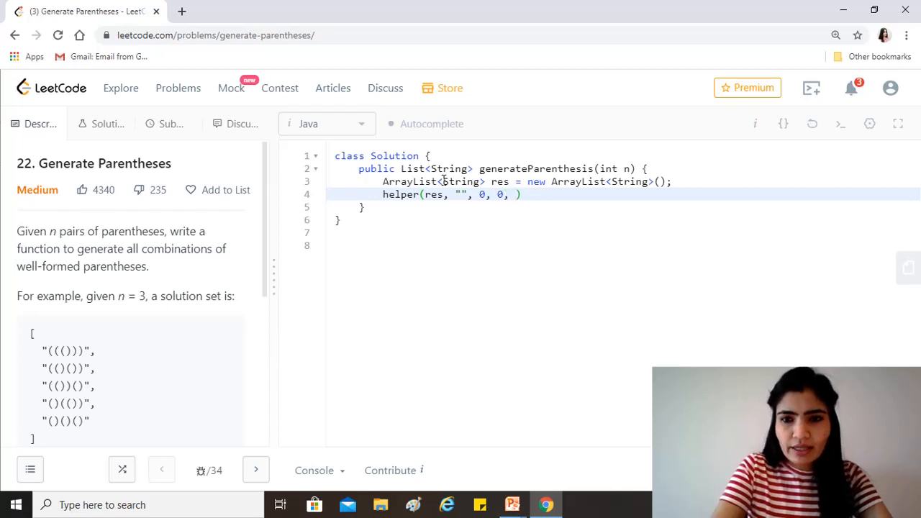
type("n)")
type("r")
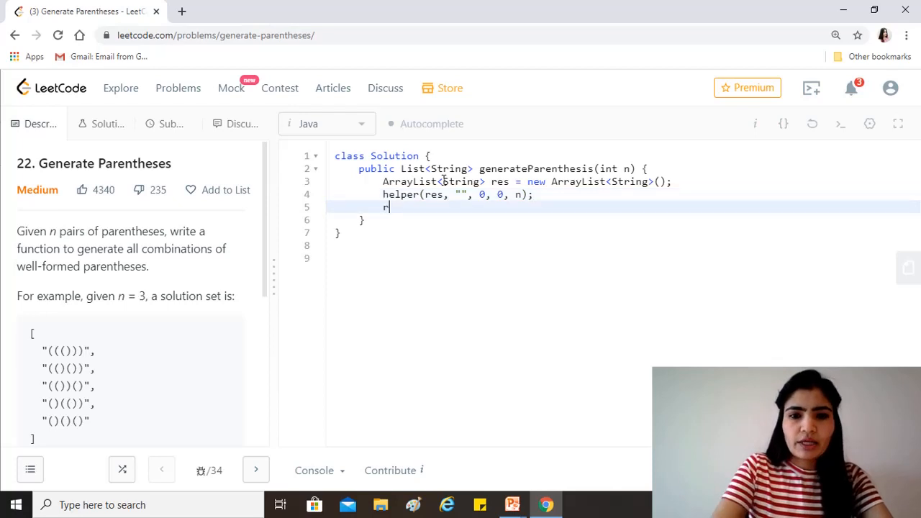
type("eturn res;")
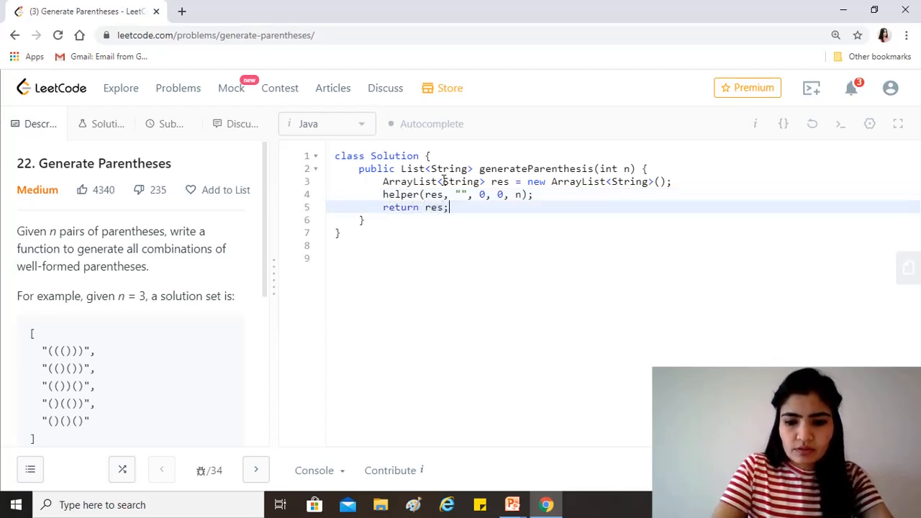
key("enter")
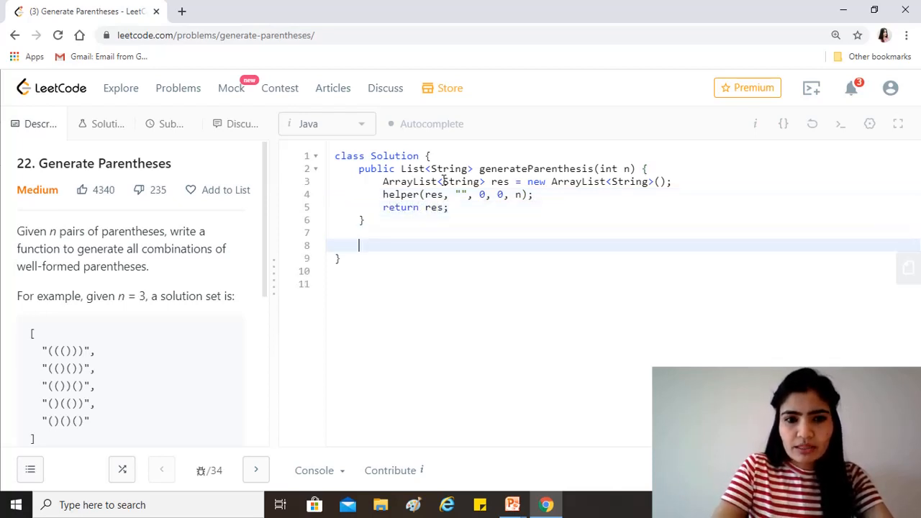
Write public void helper(ArrayList<String> res, String s, int open, int close, int n)
type("public")
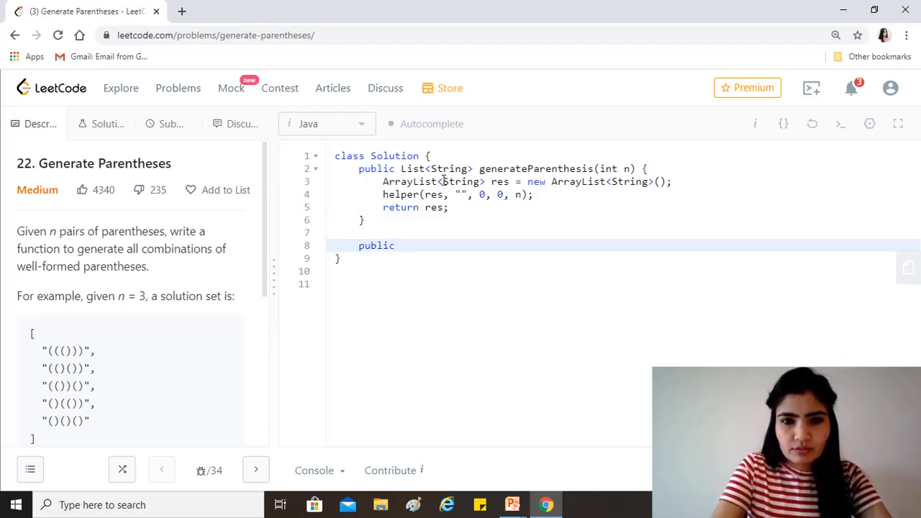
type("void")
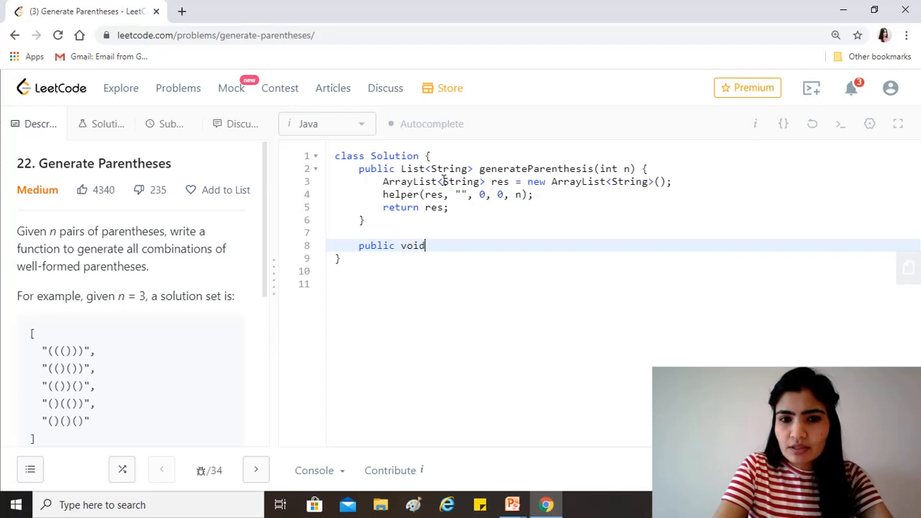
type("helper")
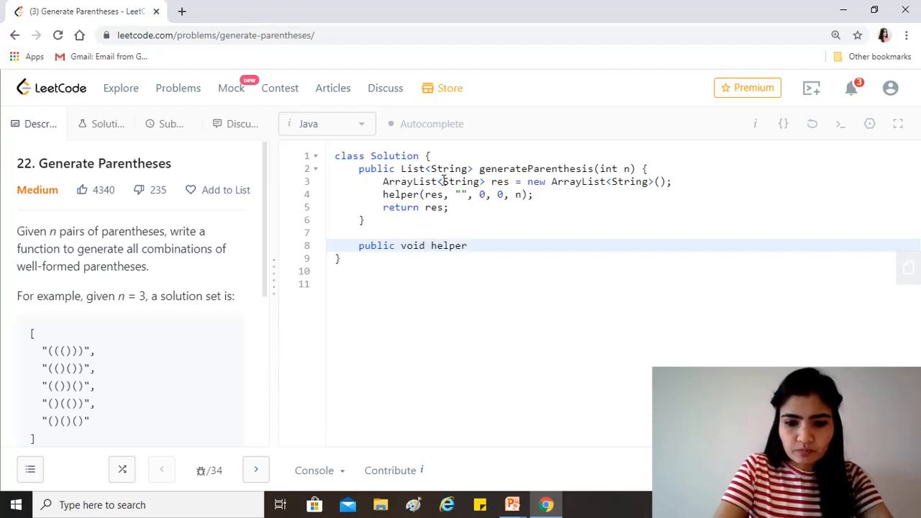
type("(Array)")
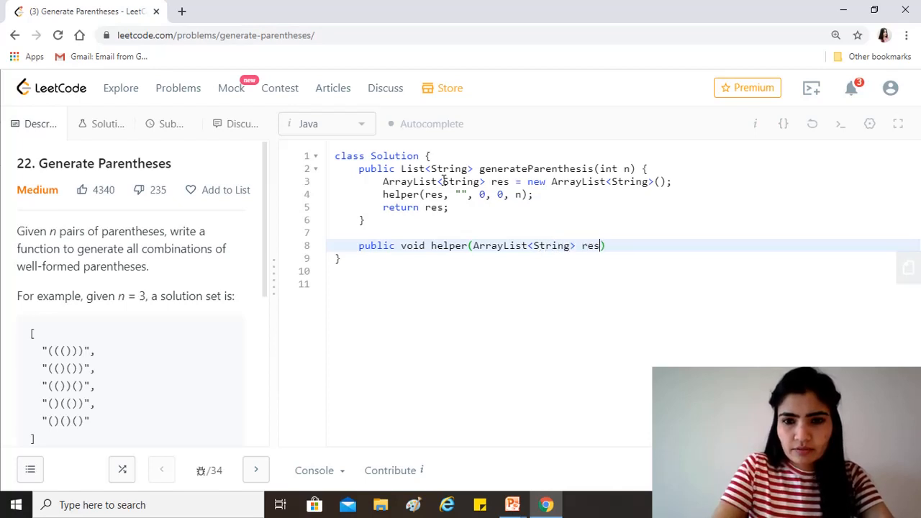
type(", String")
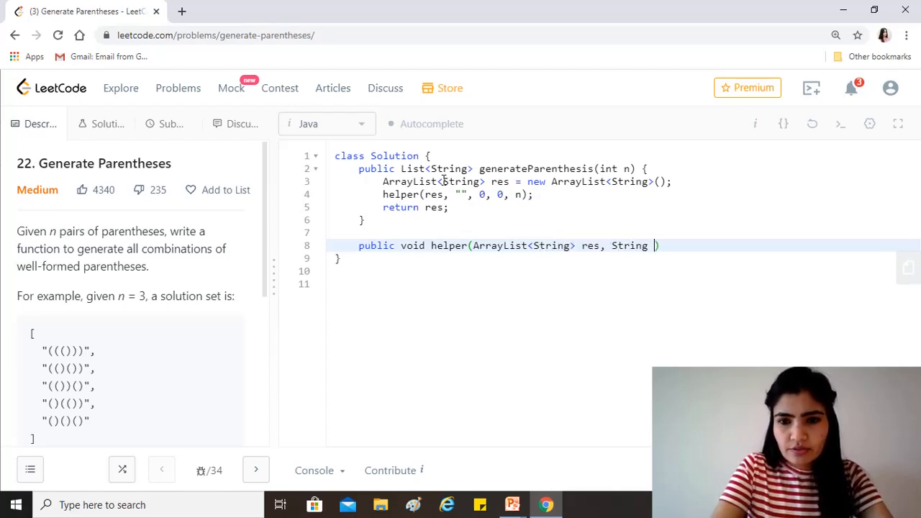
type("s, int c")
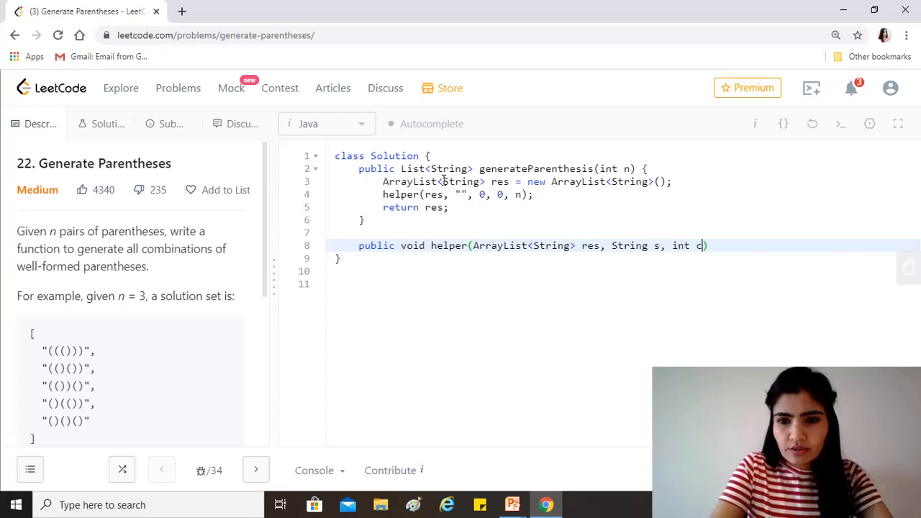
type("open")
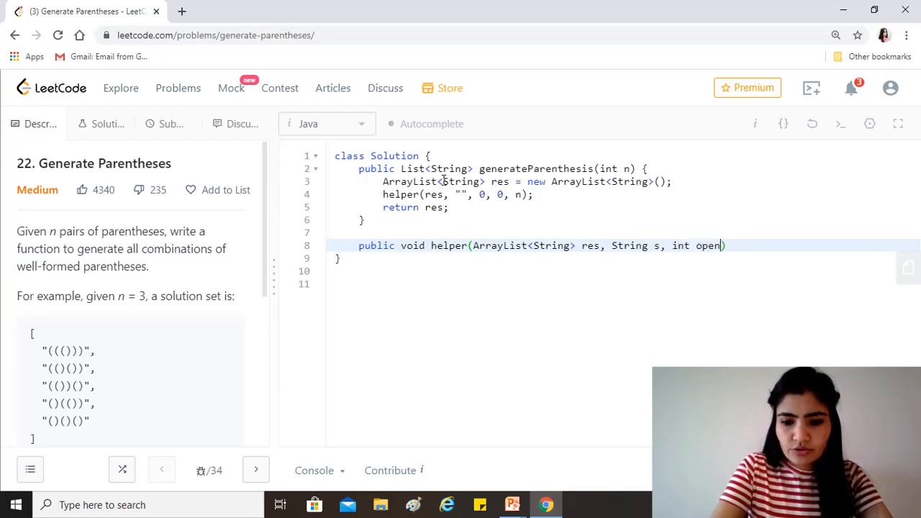
type(", int close")
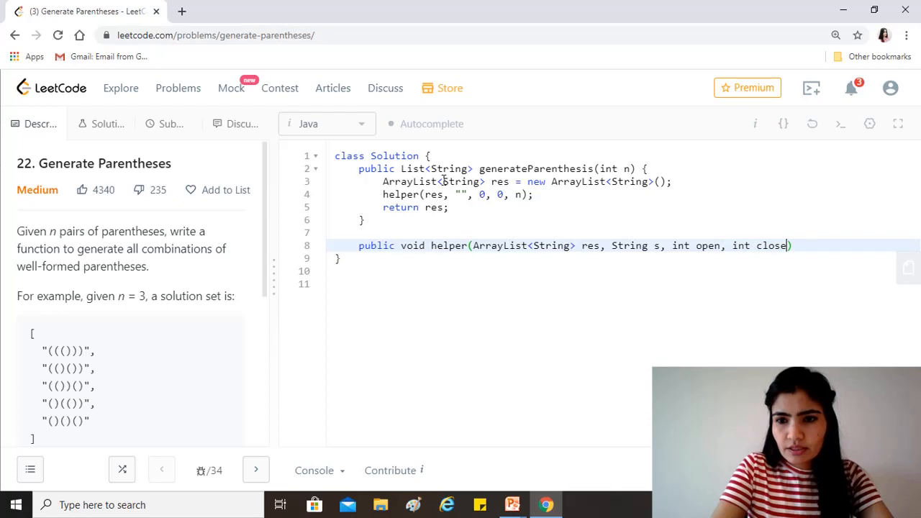
type(", int n")
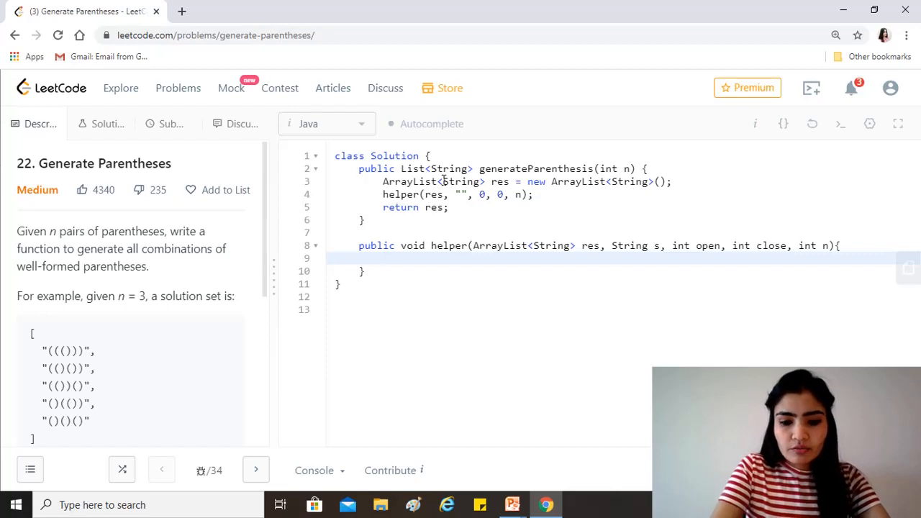
mouse_move(573, 13)
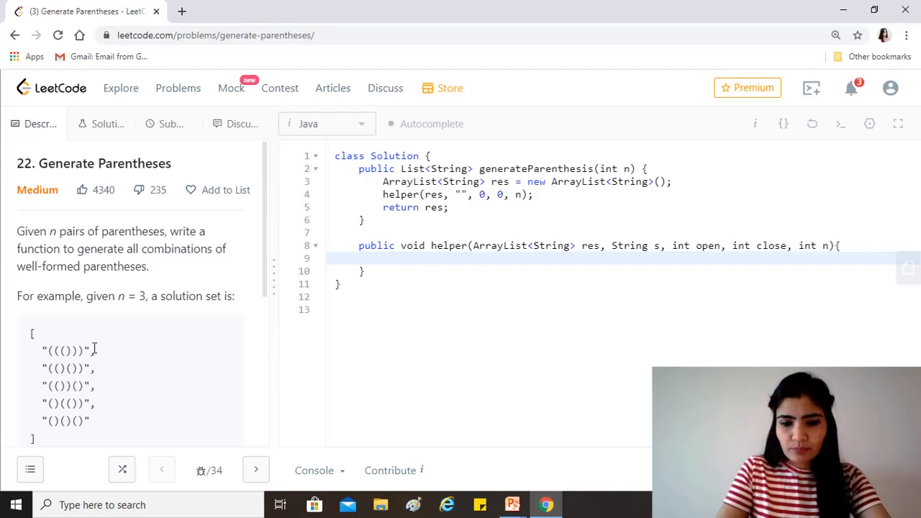
type("id")
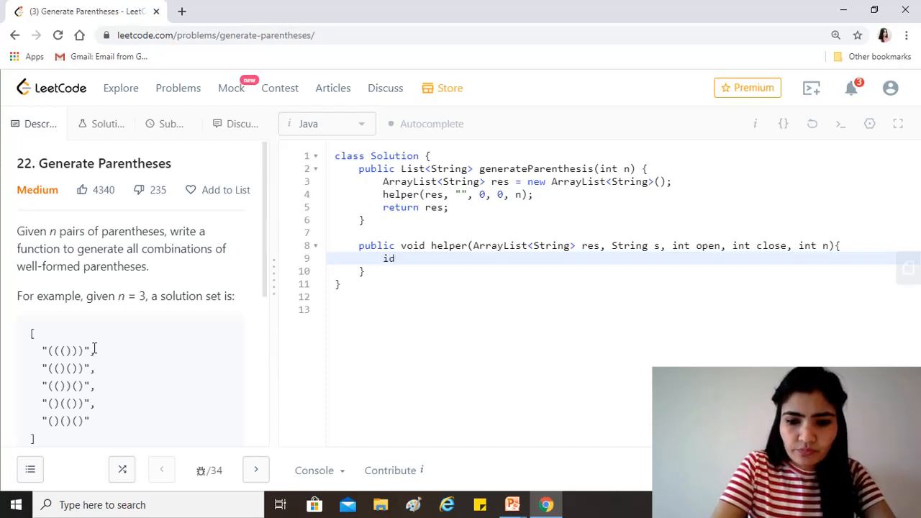
Write if(s.length() == n*2){ res.add(s); return; } at the top of helper
type("if(")
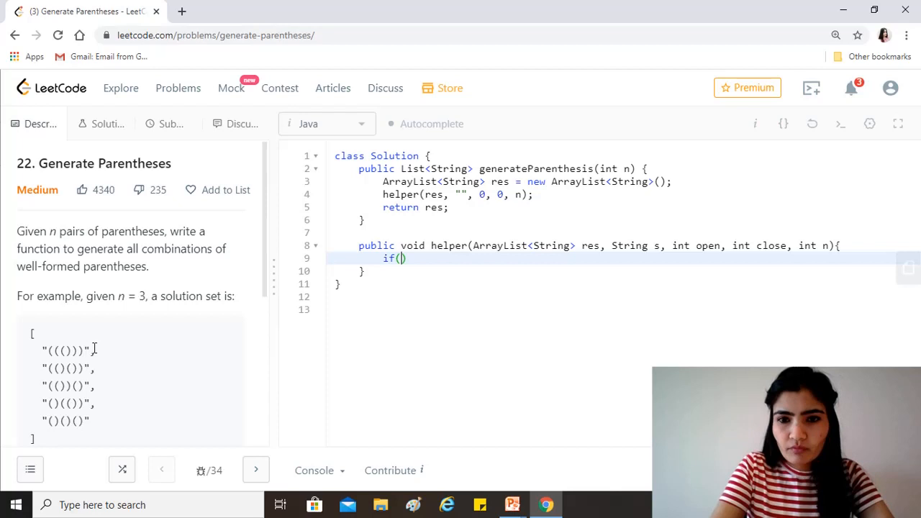
type("s.lenght")
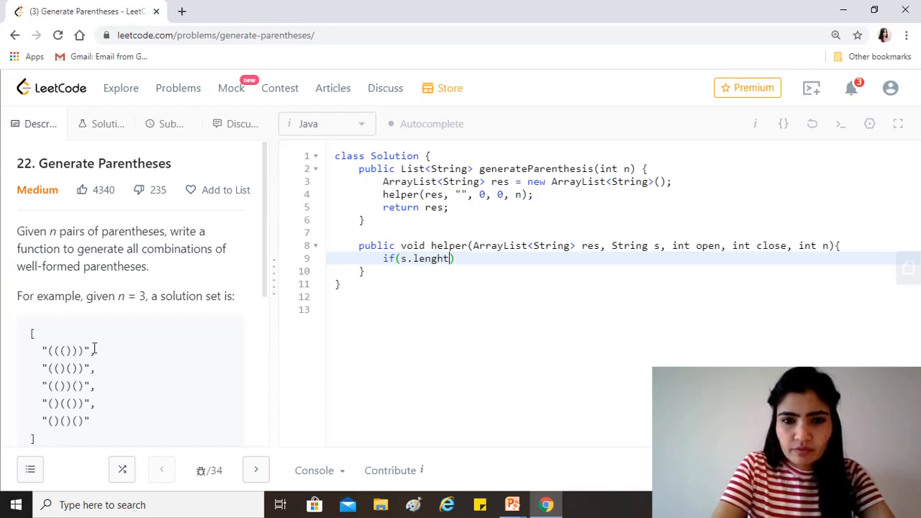
type("h() ==")
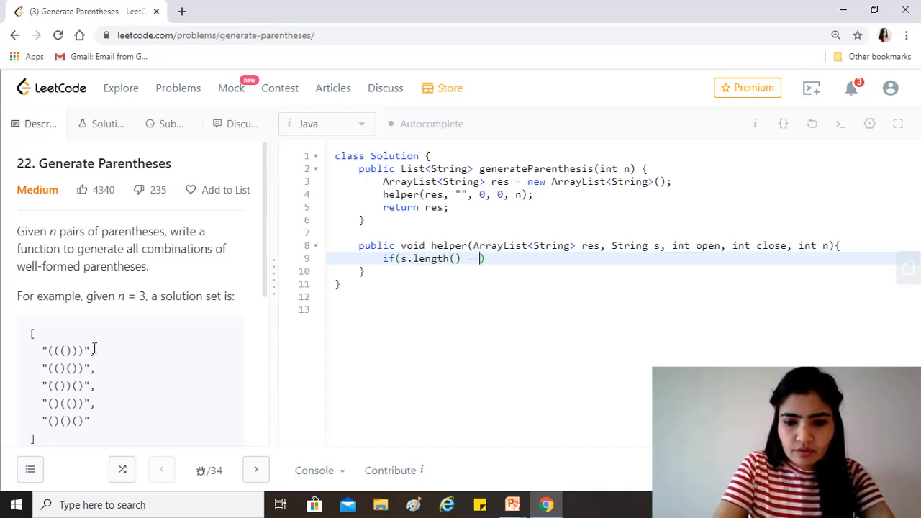
type("n*")
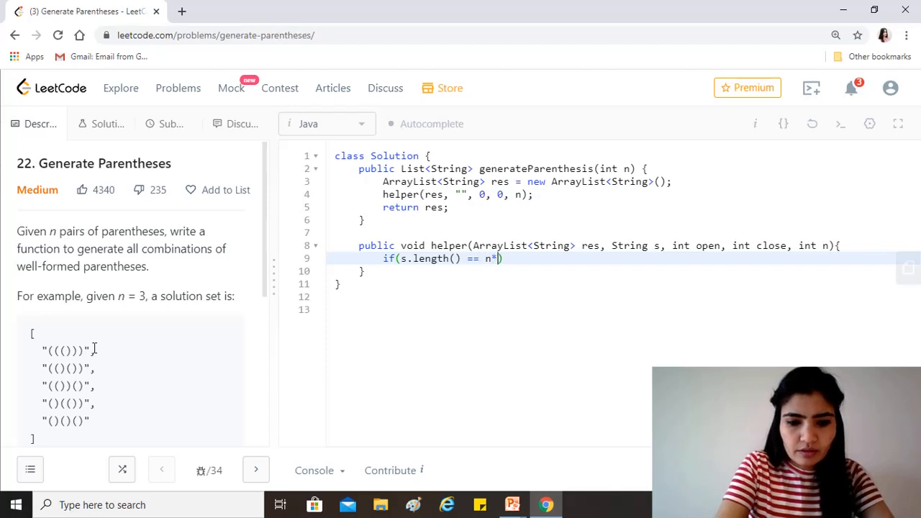
type("2)")
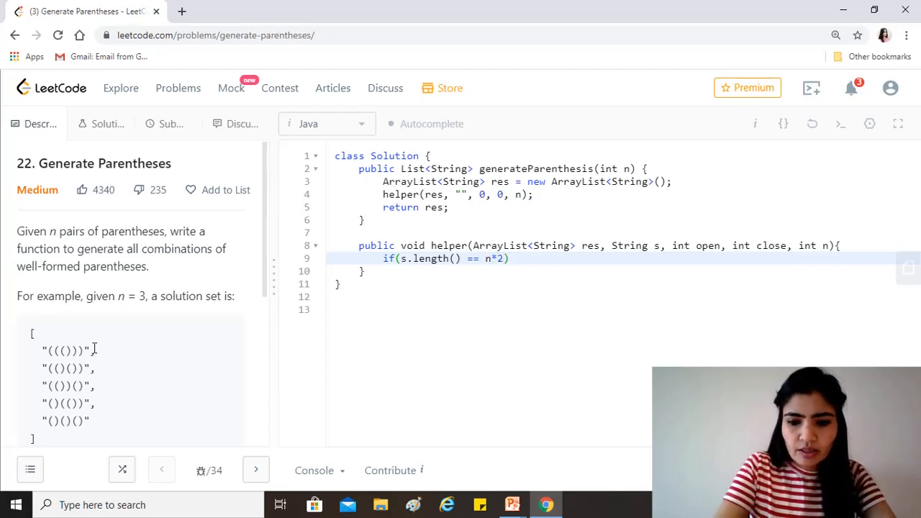
type("{")
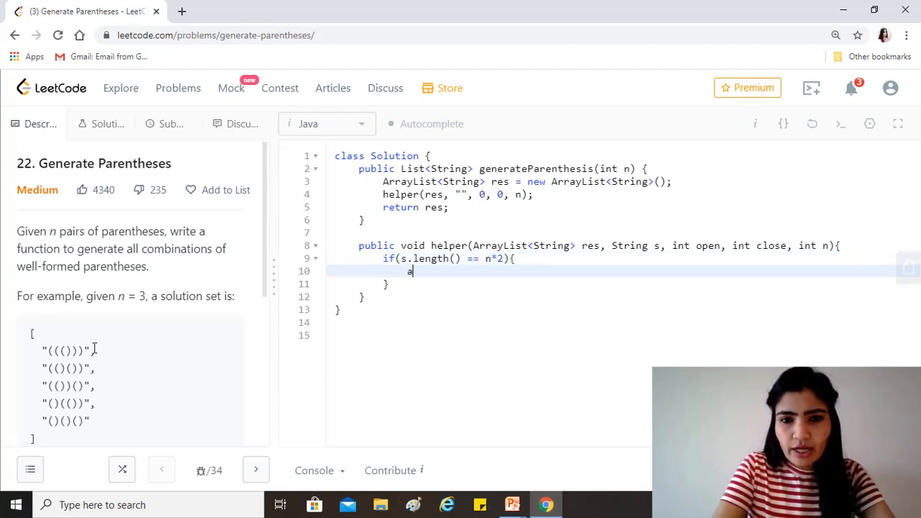
type("res.add")
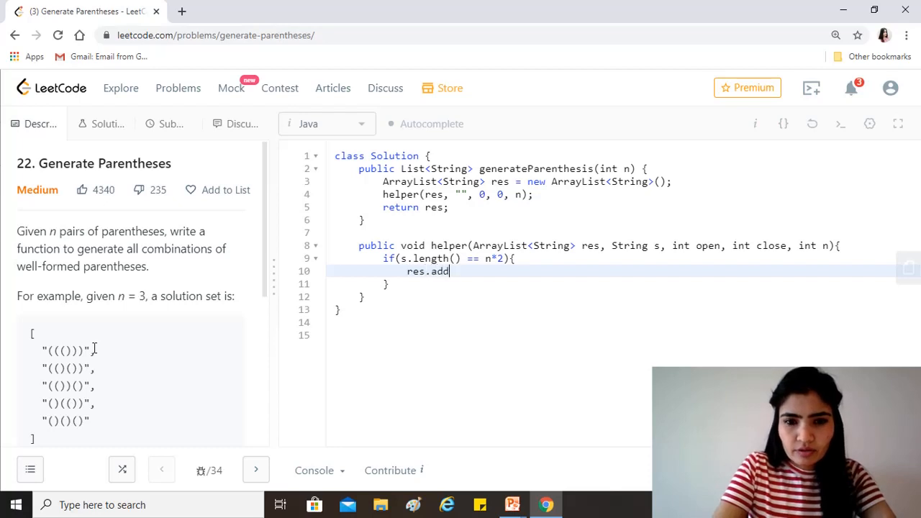
type("(s);")
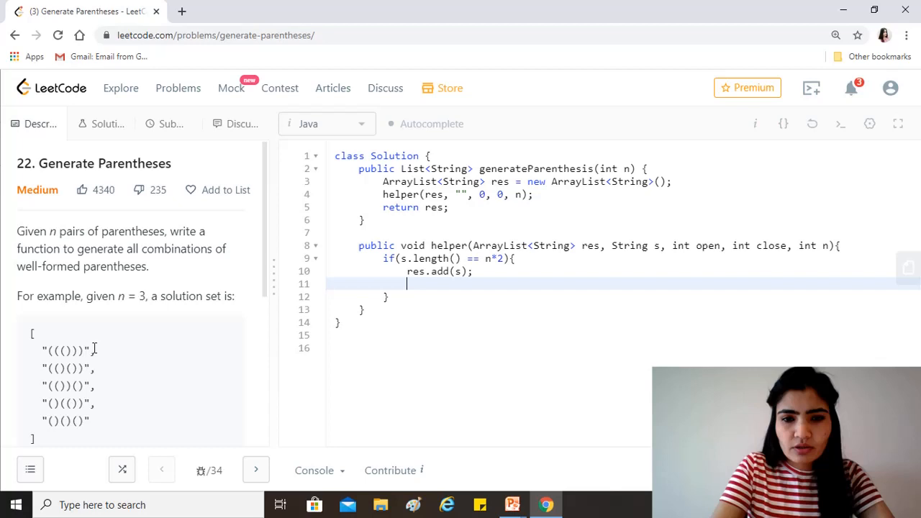
type("return")
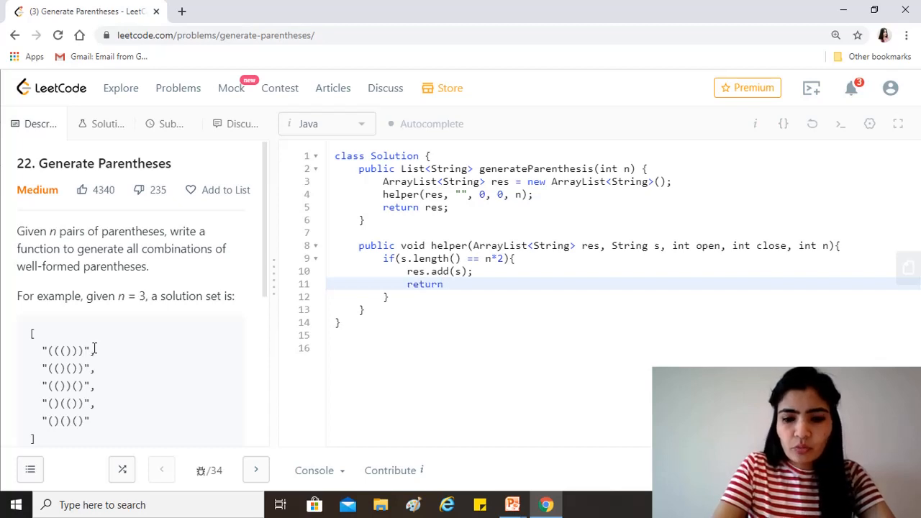
type(";")
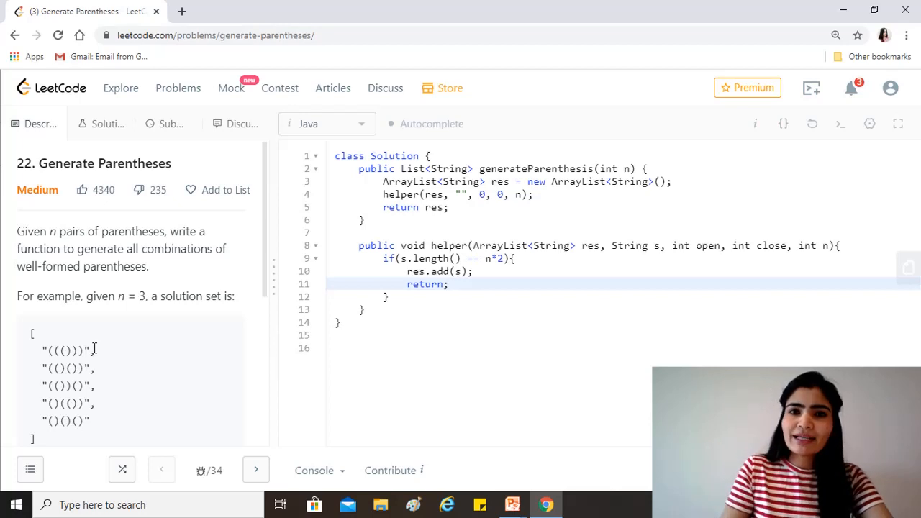
left_click(388, 297)
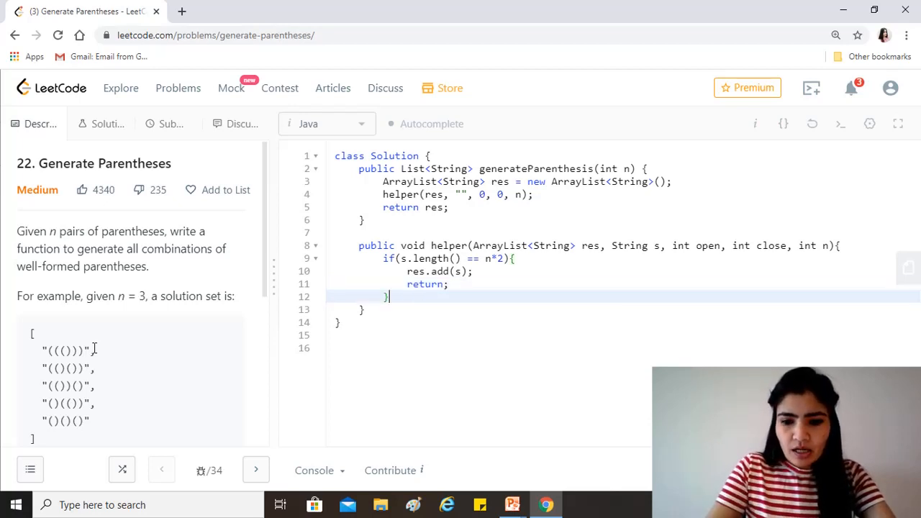
Write the first branch condition if(open < max){
type("if(")
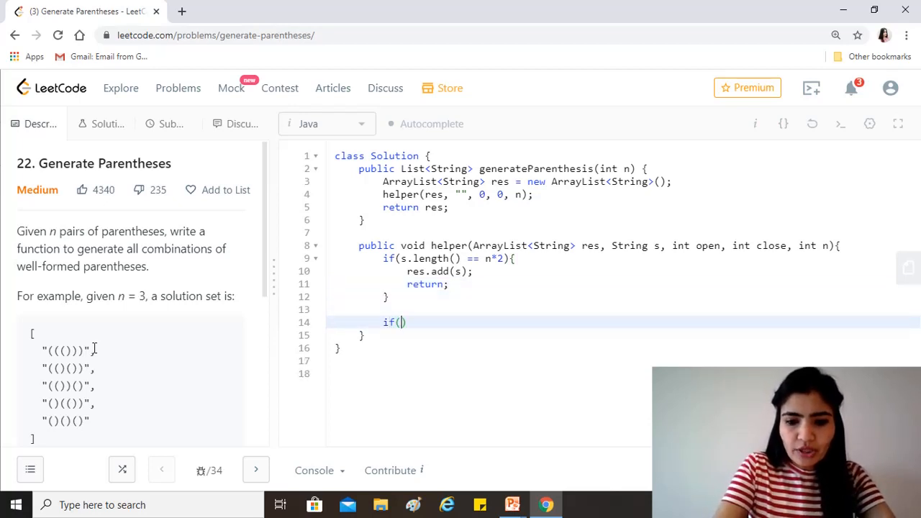
type("open <")
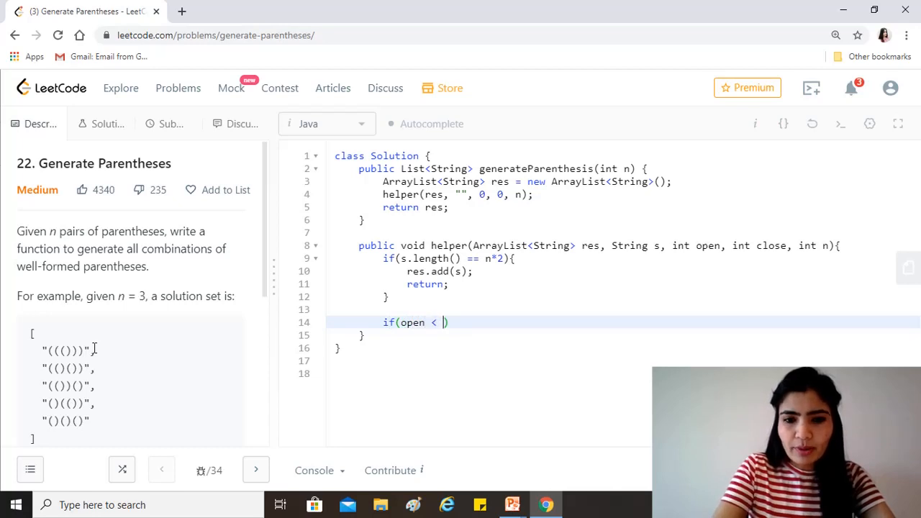
type("max")
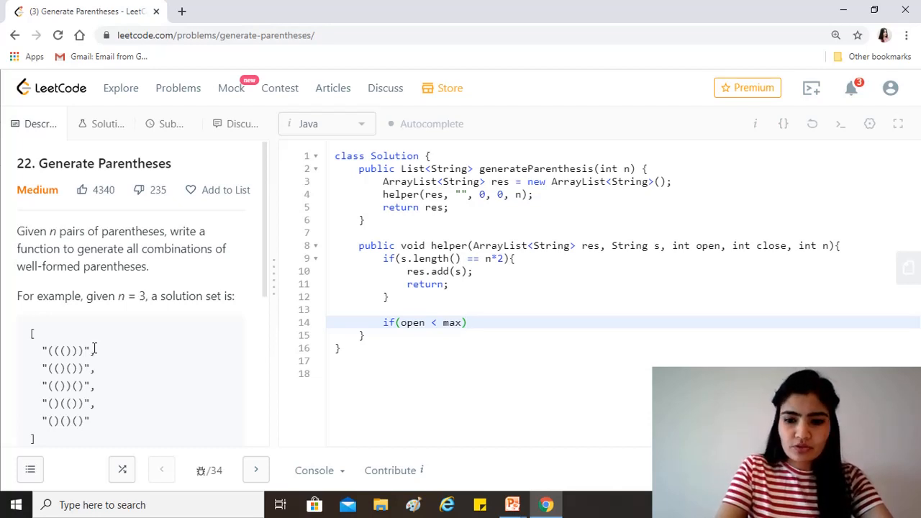
type("{")
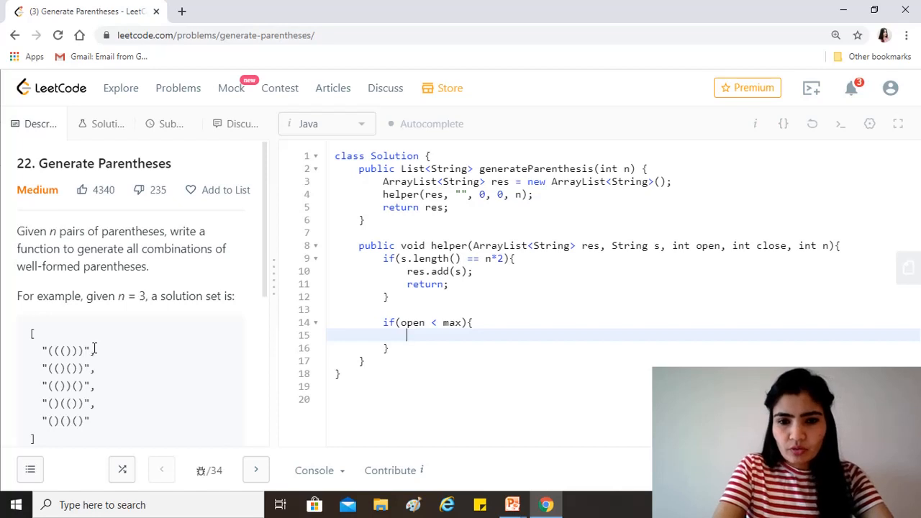
Recurse with helper(res, s+"(", open+1, close, n); and begin the next if
type("helper()")
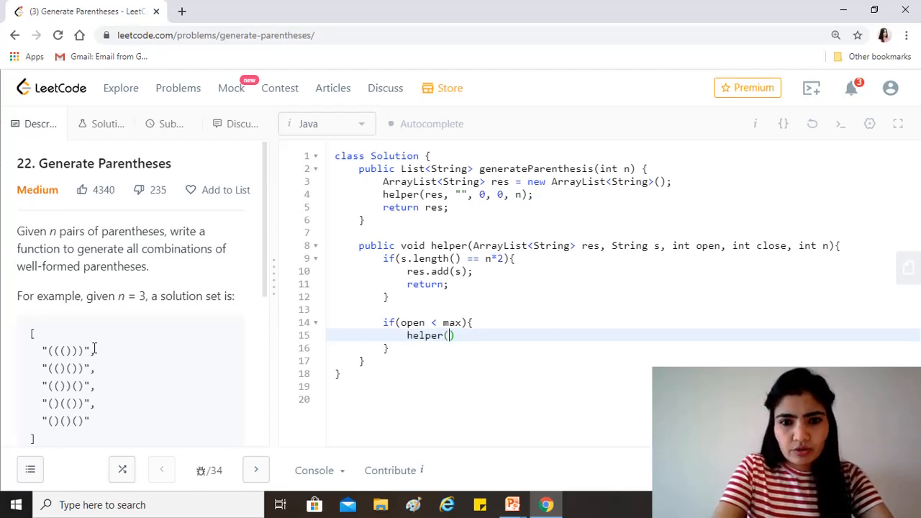
type("r")
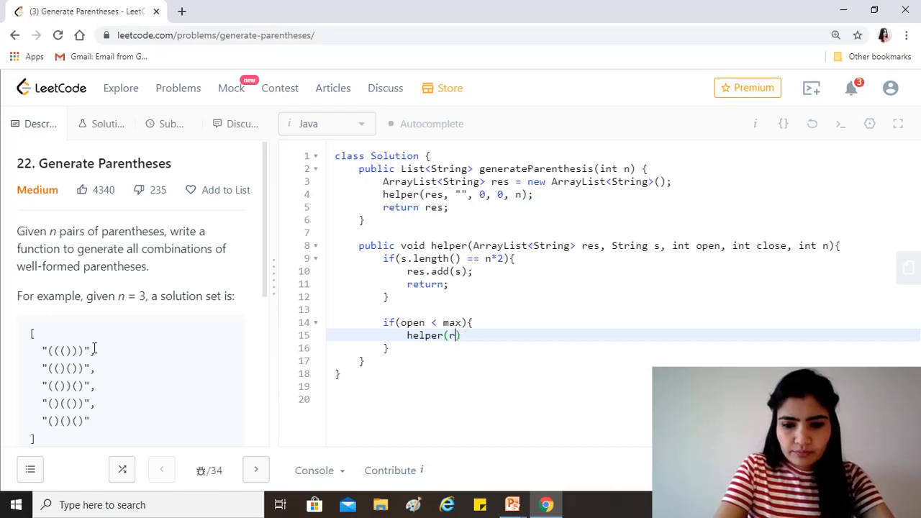
type("es, s")
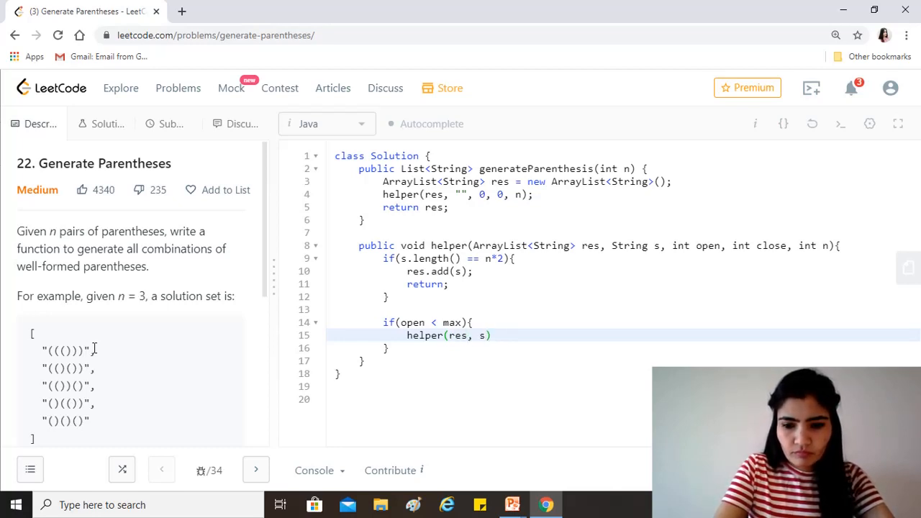
type("+\"()\"")
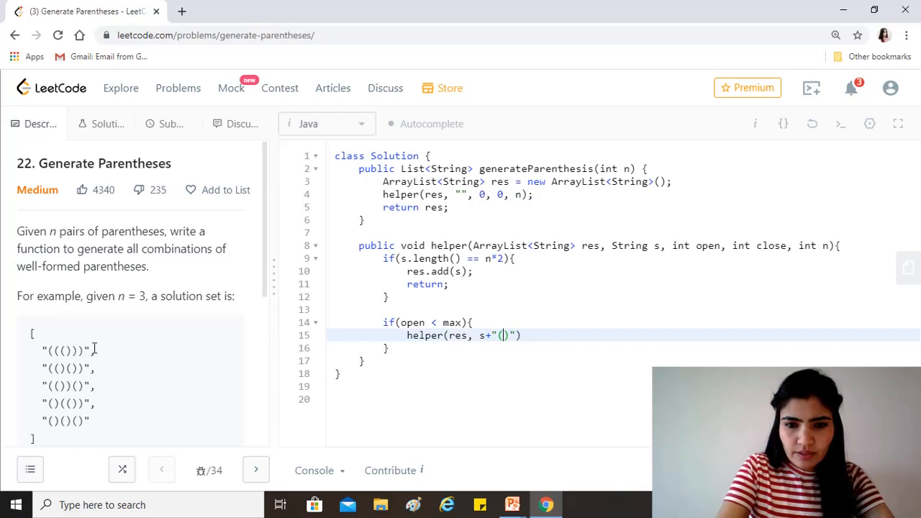
key("Backspace")
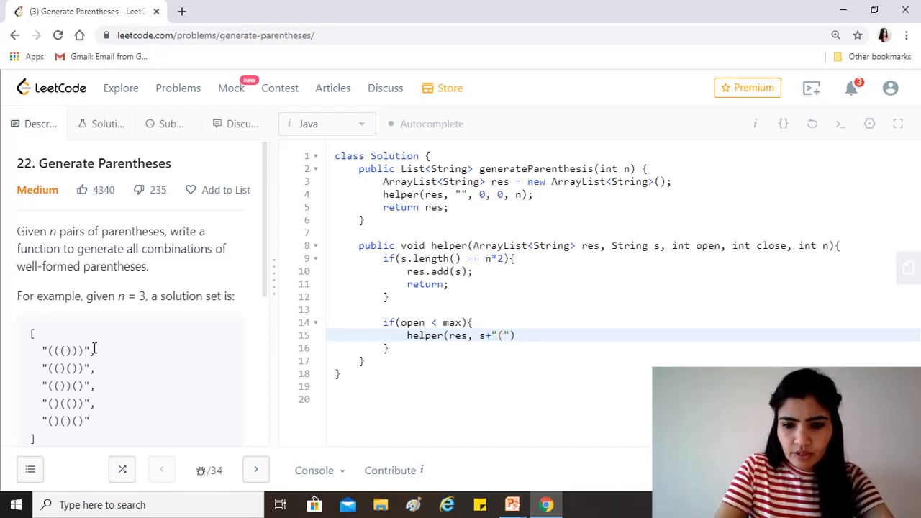
type(", o")
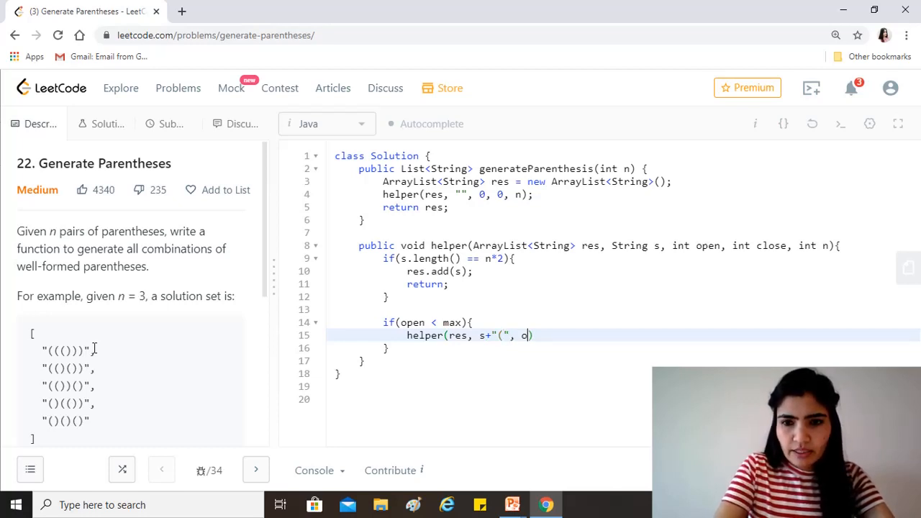
type("pen+")
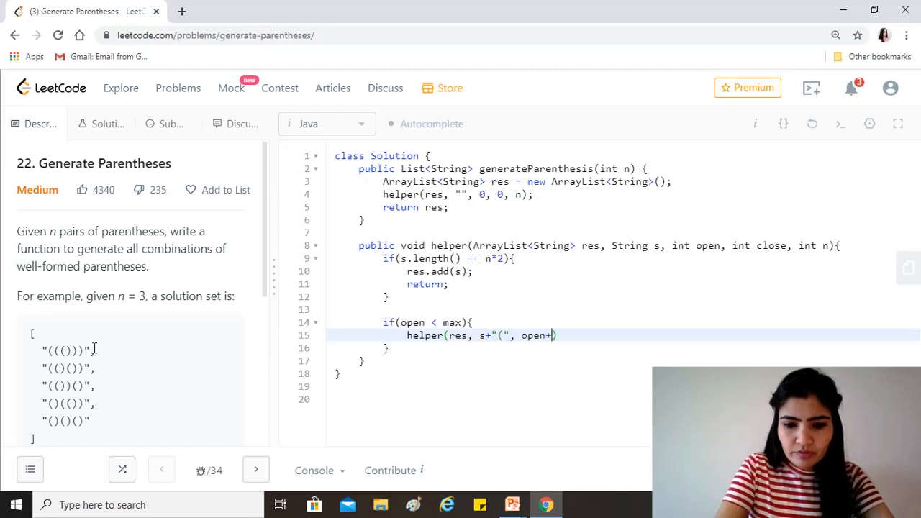
type("1, cl")
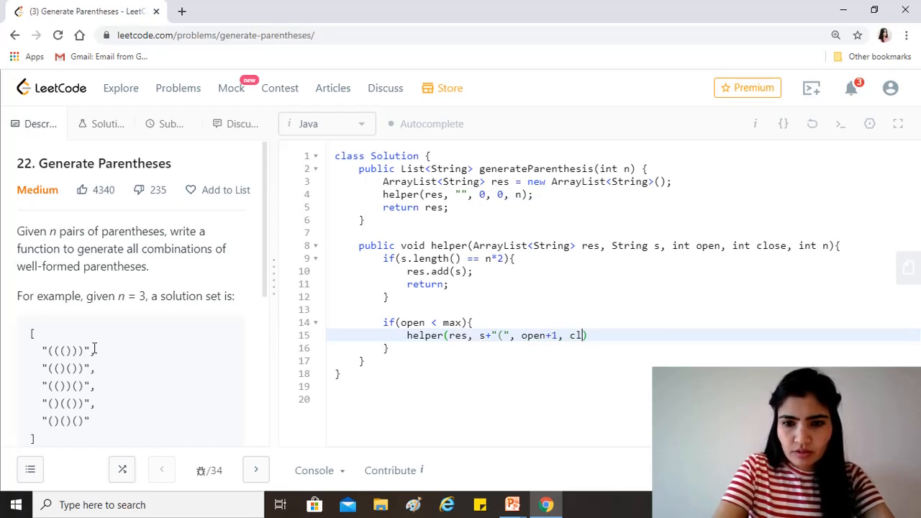
type("ose, n)")
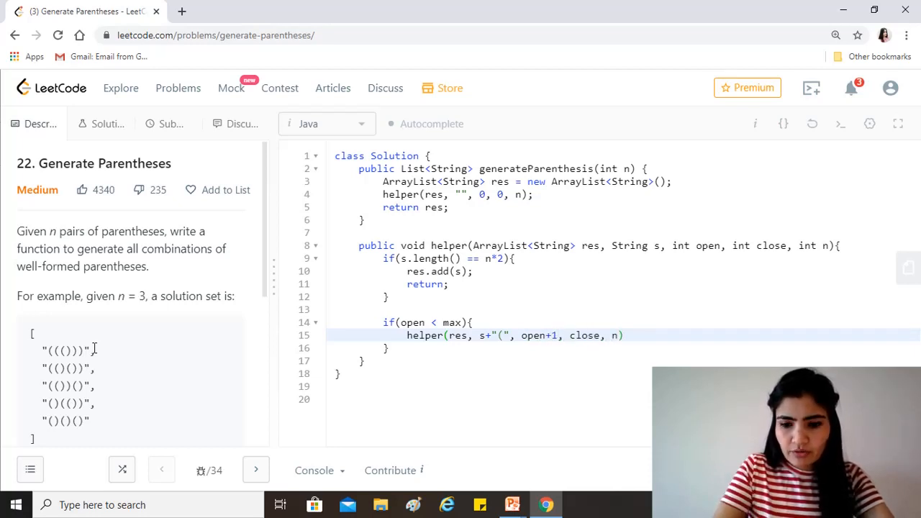
type(";")
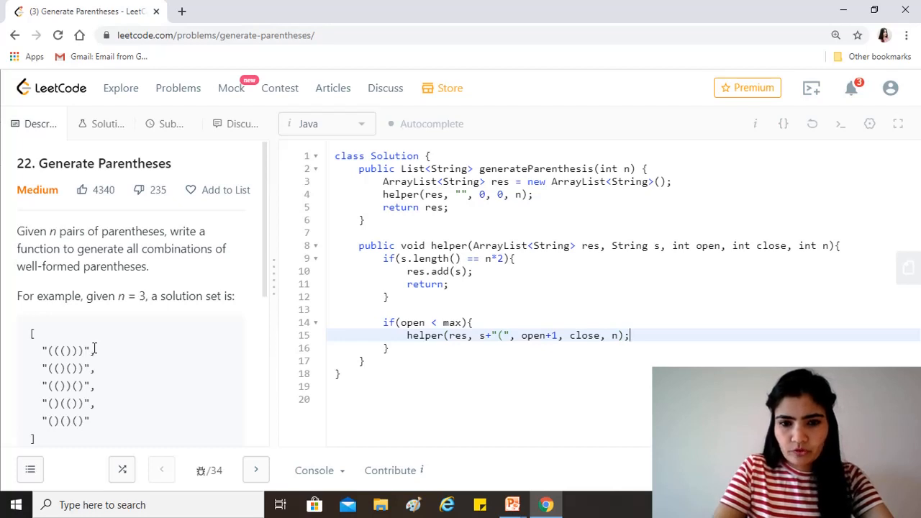
key("enter")
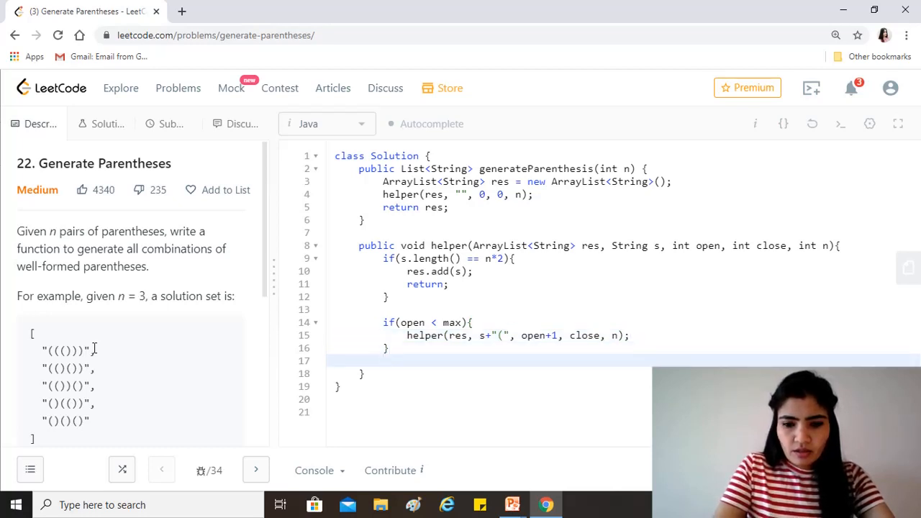
type("if")
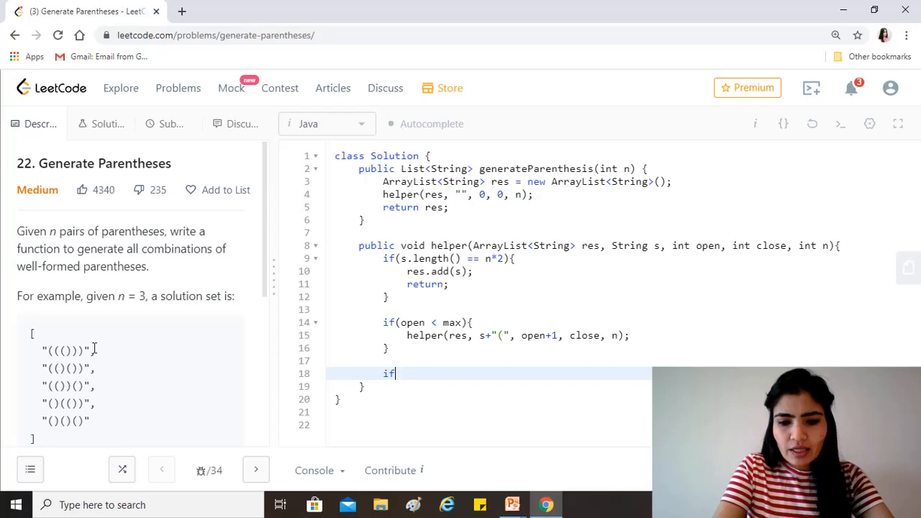
Write the close < open branch calling helper(res, s+")", open, close+1, n), then run the code
type("()")
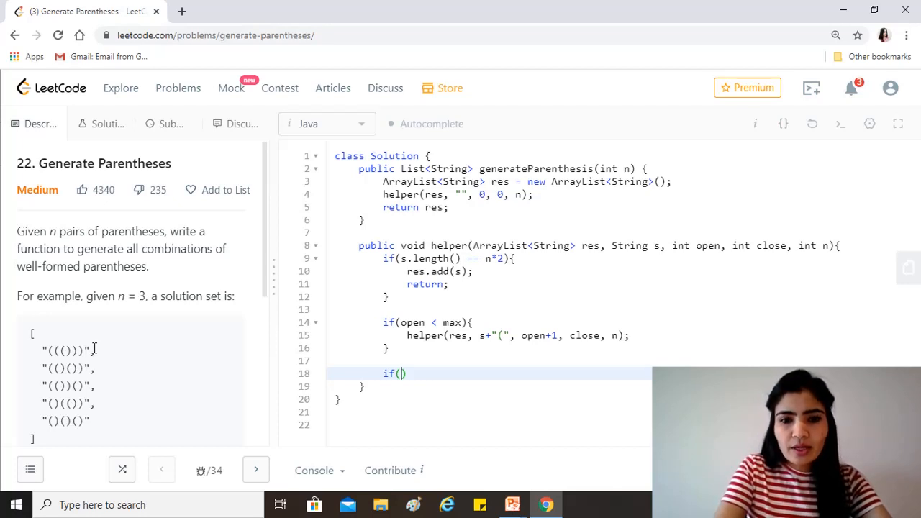
type("close < open")
type("helper(res, s+")
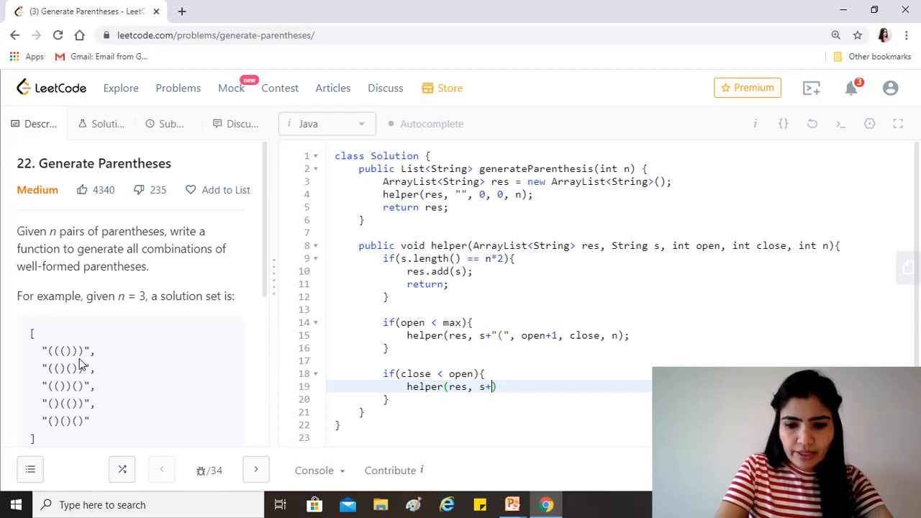
type("\")\")")
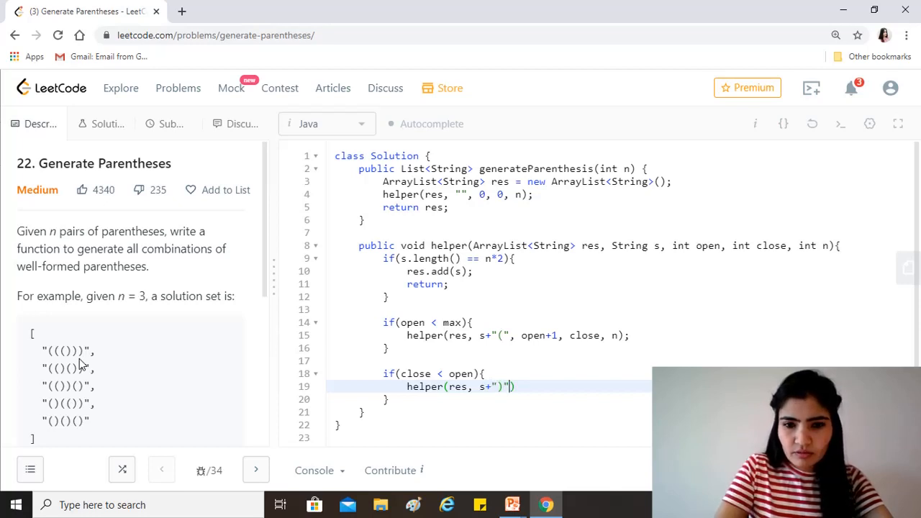
type(", open, clo")
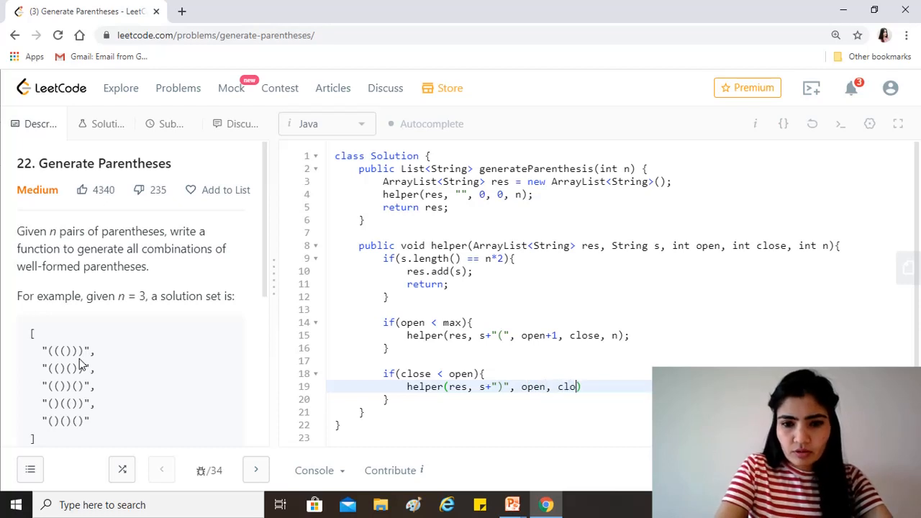
type("se+1, n")
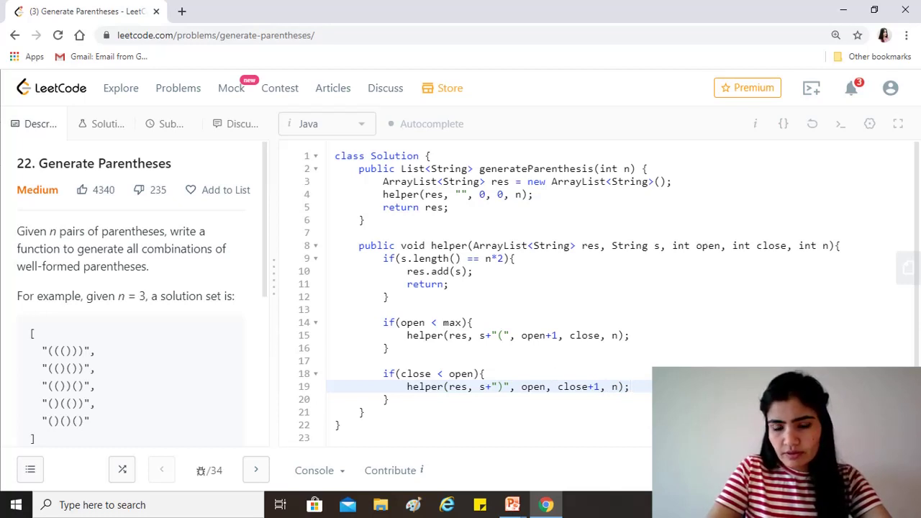
left_click(840, 124)
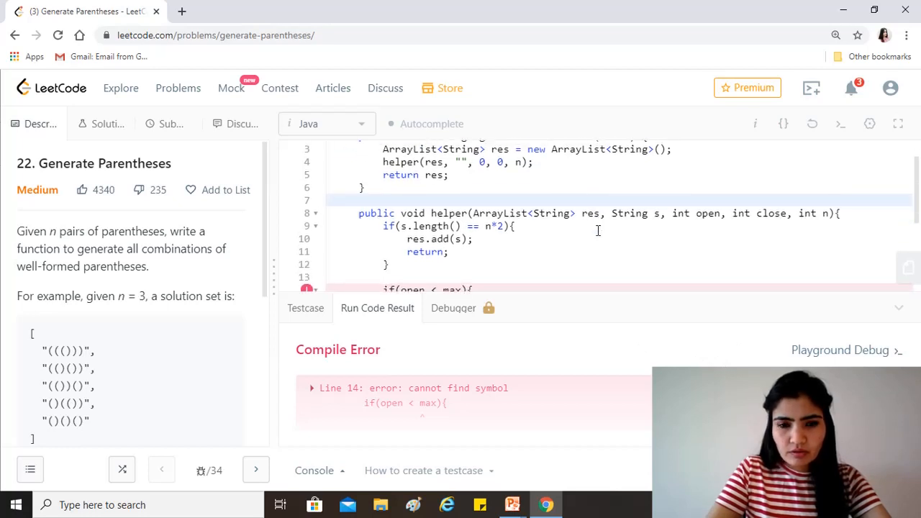
Change line 14's condition from open < max to open < n and rerun
scroll("down", 3)
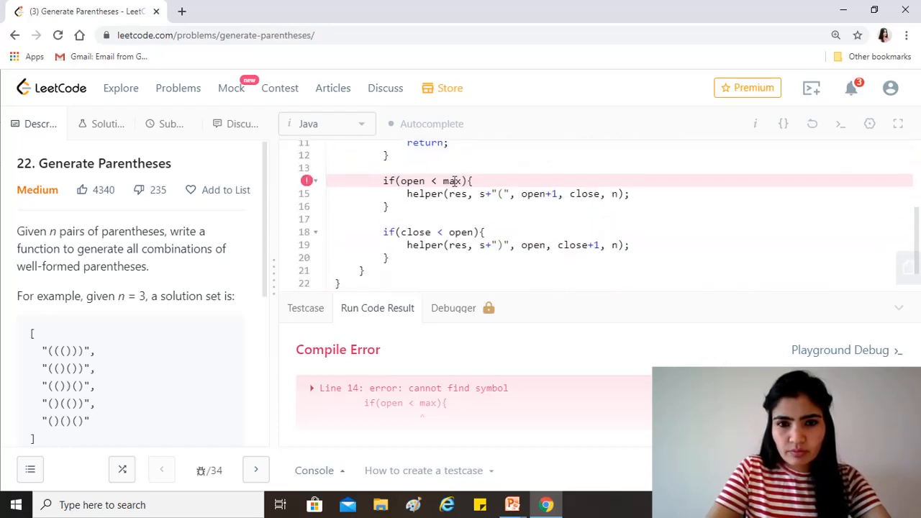
type("n")
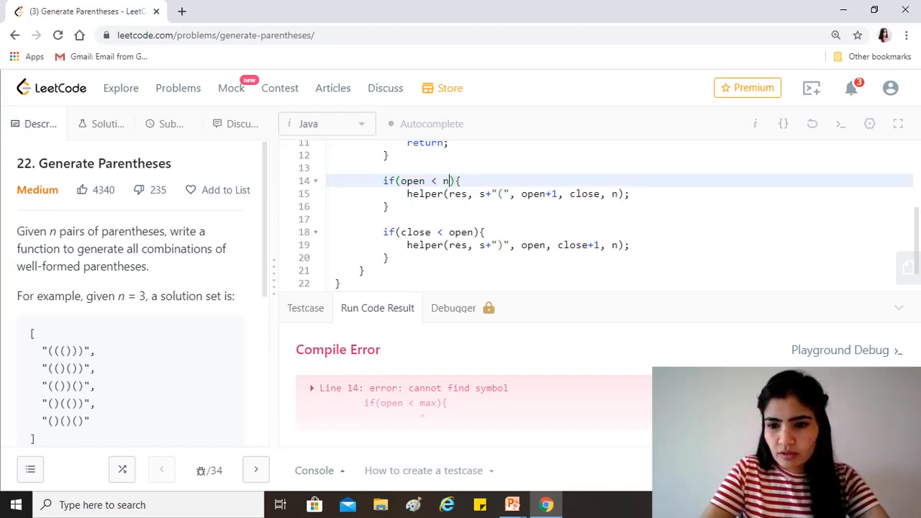
left_click(839, 123)
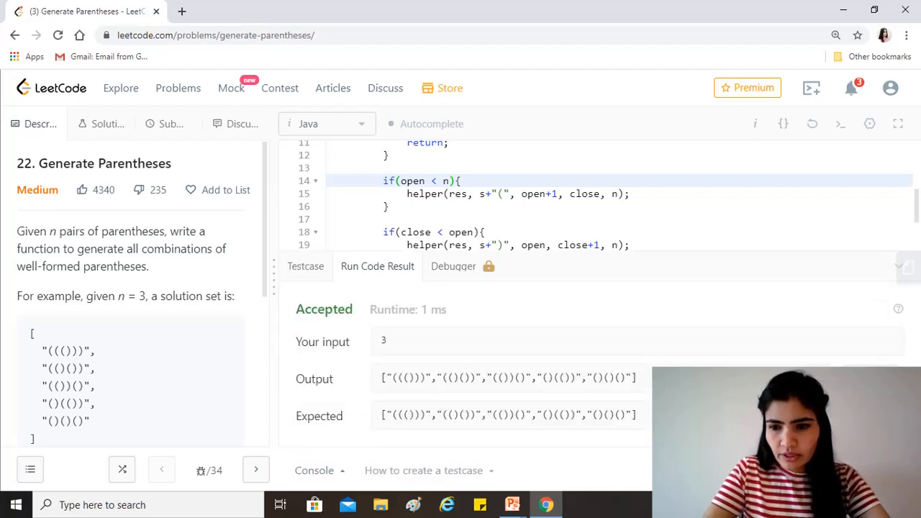
Submit the accepted Generate Parentheses solution
left_click(168, 124)
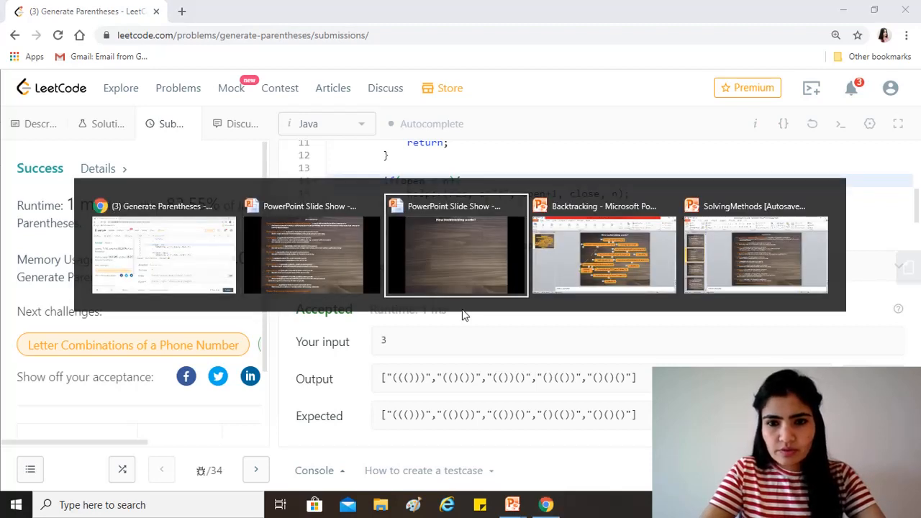
Switch to the "How backtracking works?" slideshow showing the bt(s="", open=0, close=0, 2) root call
left_click(602, 244)
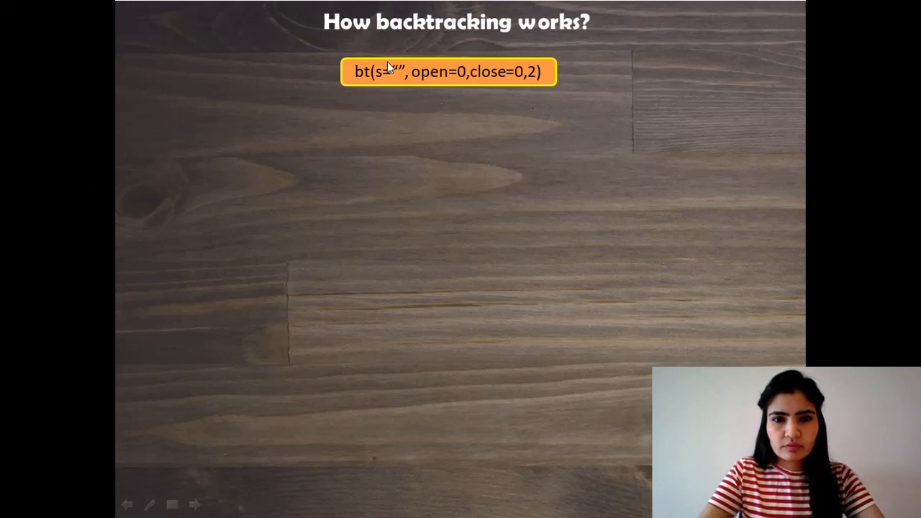
mouse_move(523, 104)
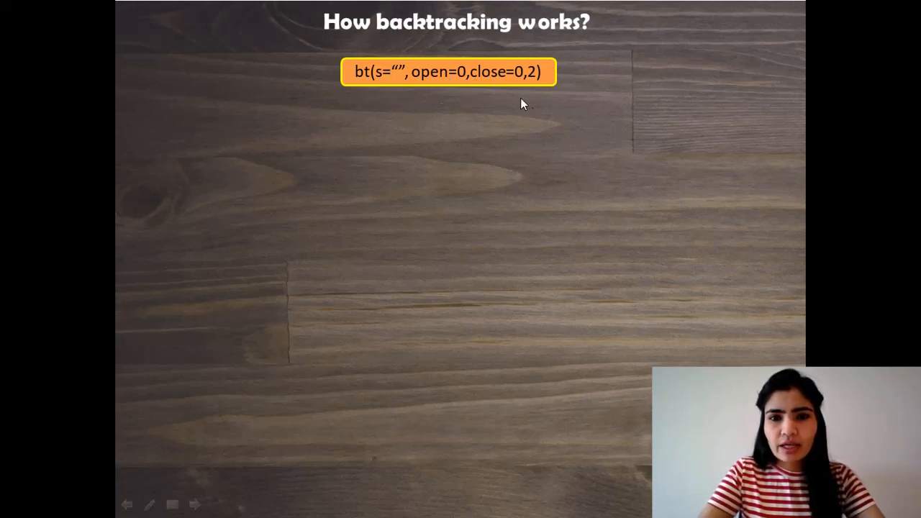
mouse_move(554, 98)
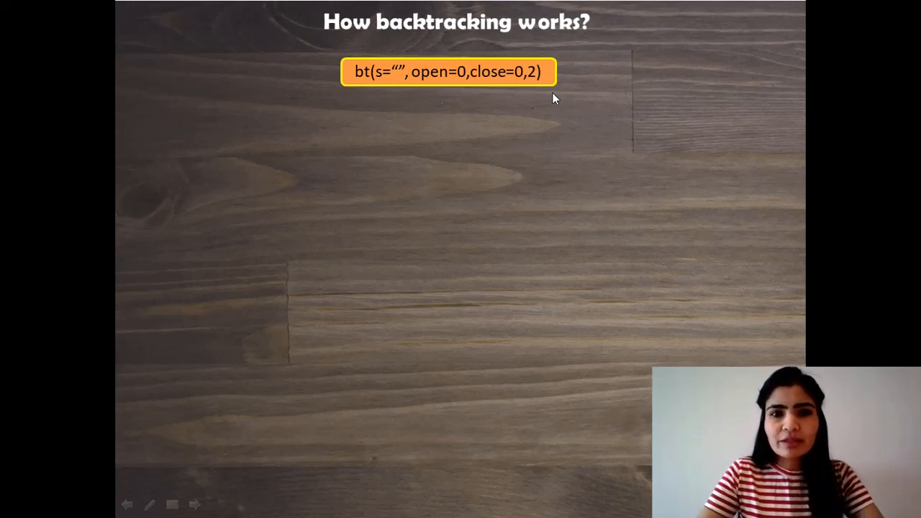
mouse_move(352, 82)
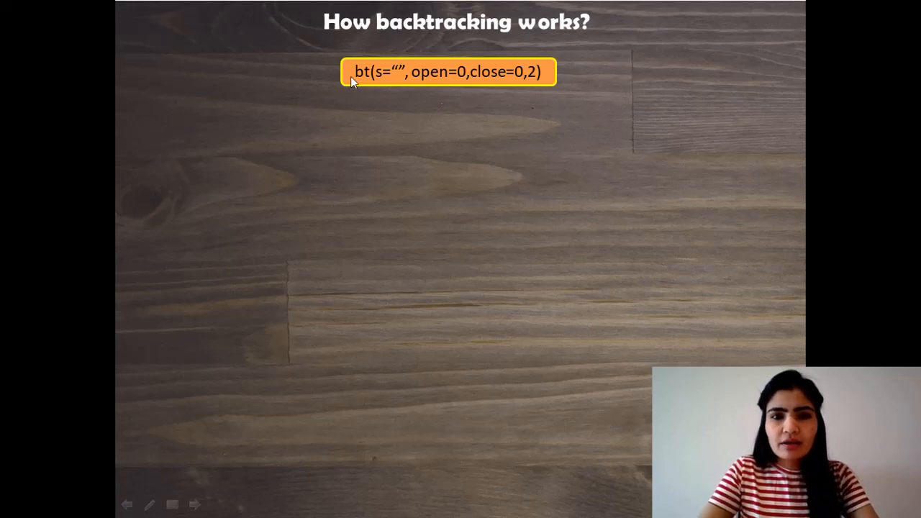
mouse_move(366, 77)
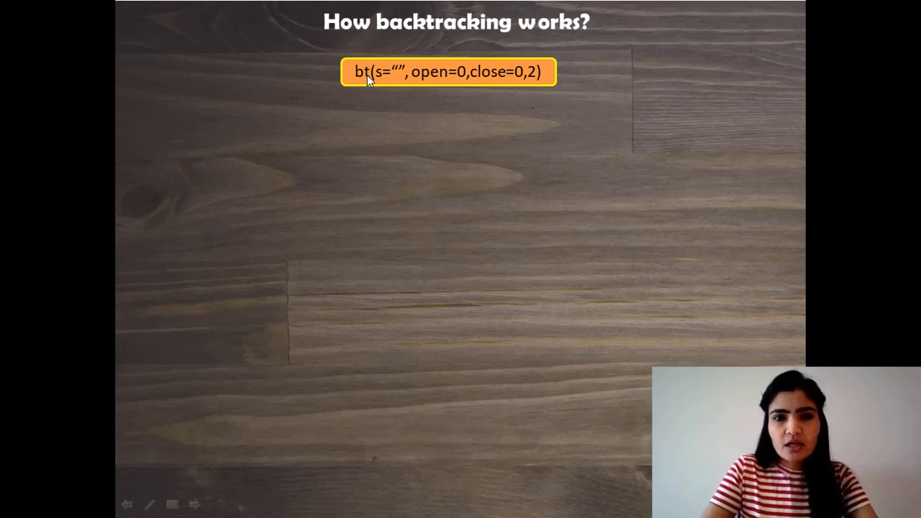
mouse_move(434, 75)
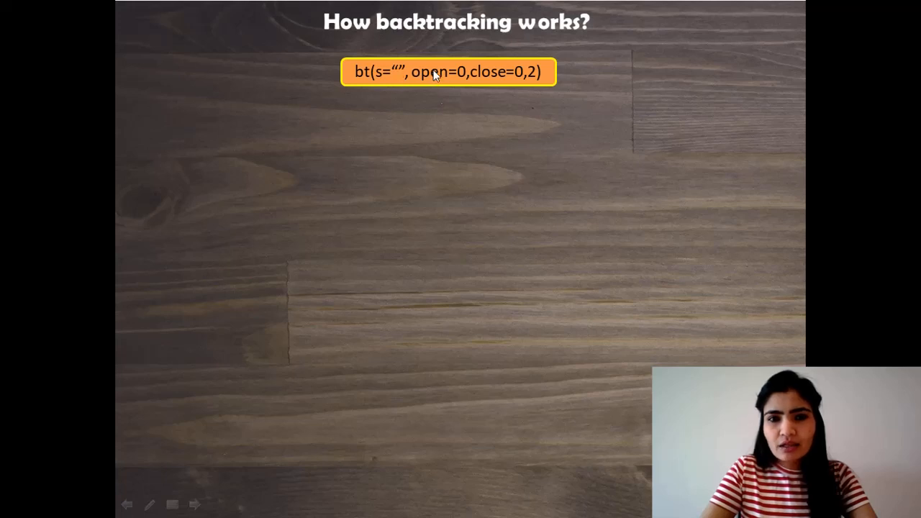
mouse_move(528, 78)
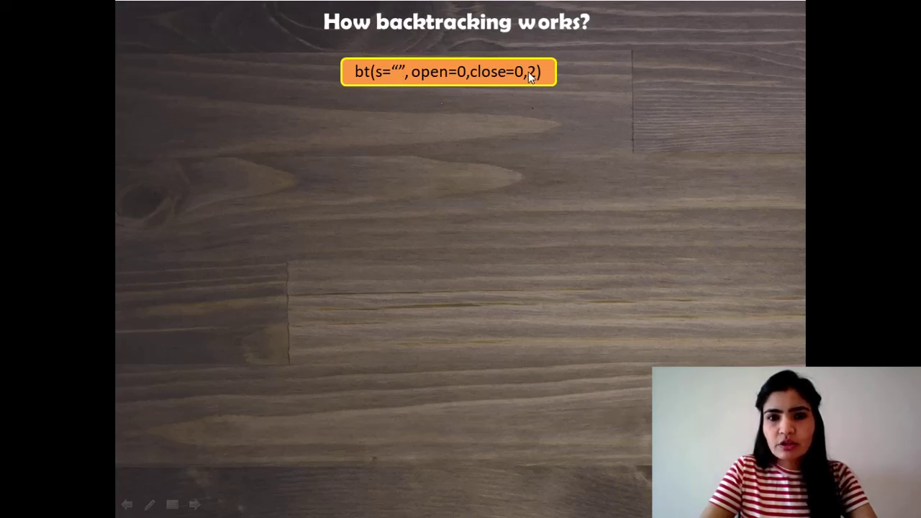
mouse_move(543, 90)
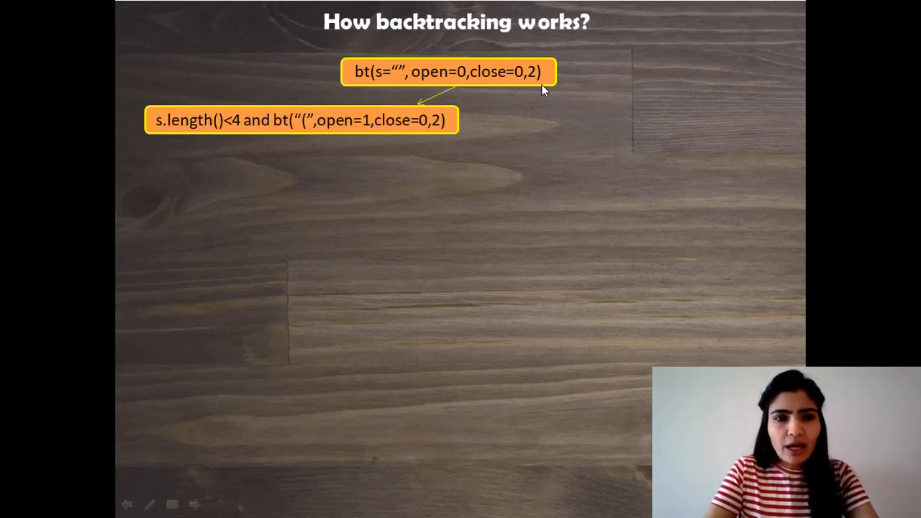
mouse_move(239, 121)
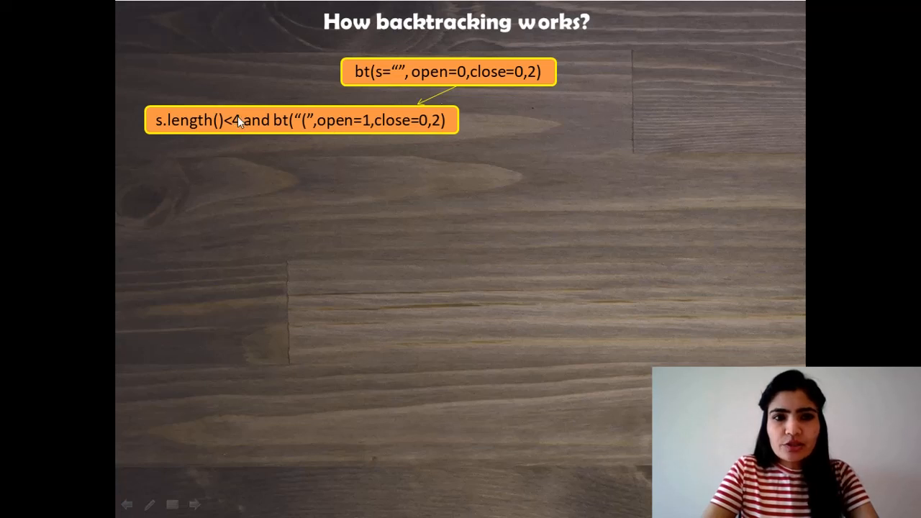
mouse_move(237, 142)
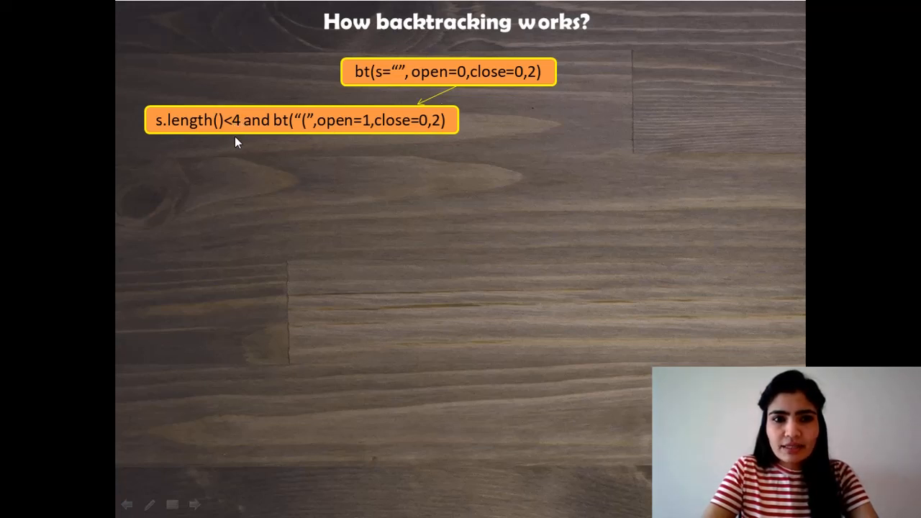
mouse_move(312, 128)
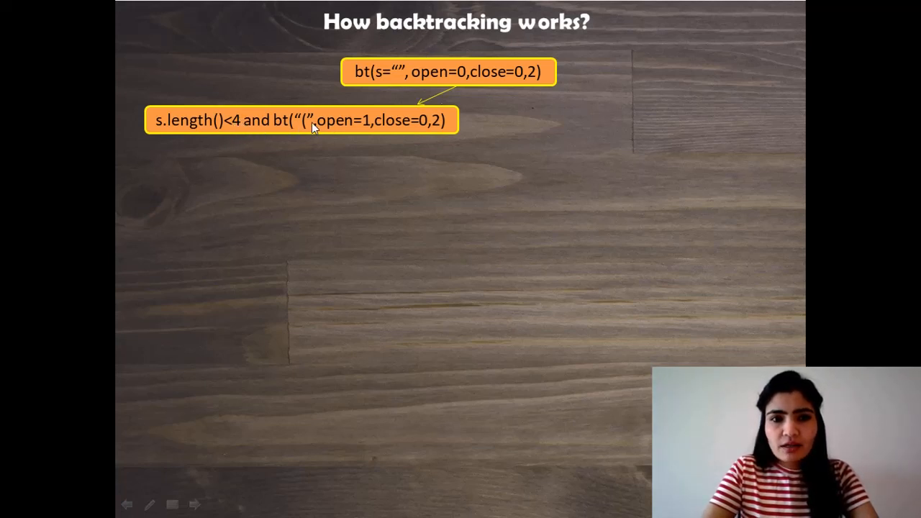
mouse_move(457, 129)
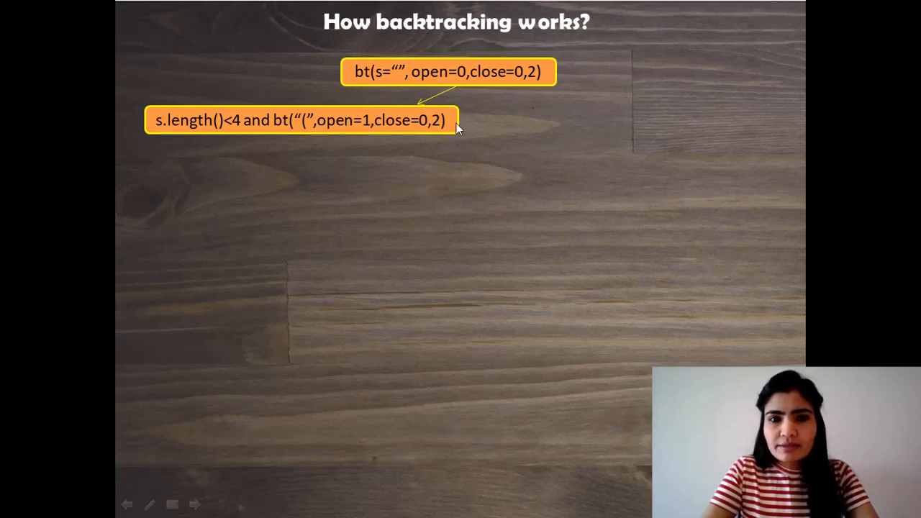
mouse_move(485, 85)
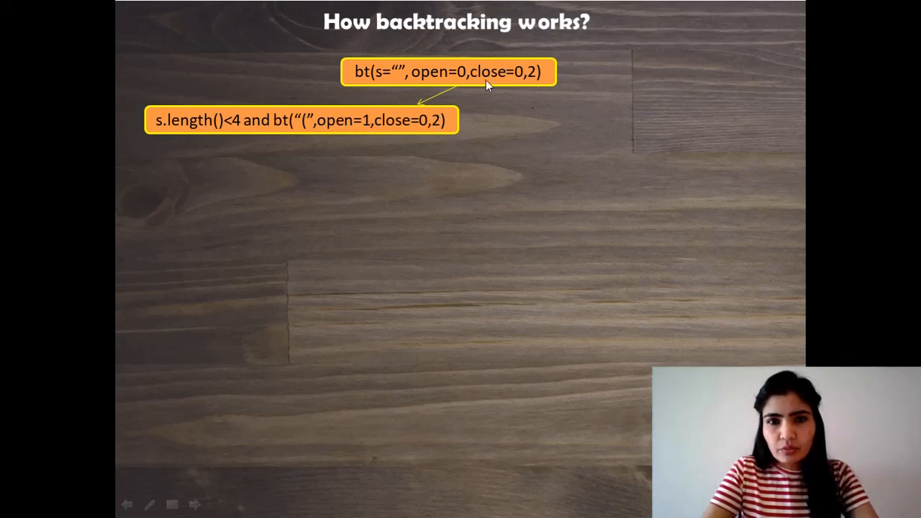
mouse_move(334, 130)
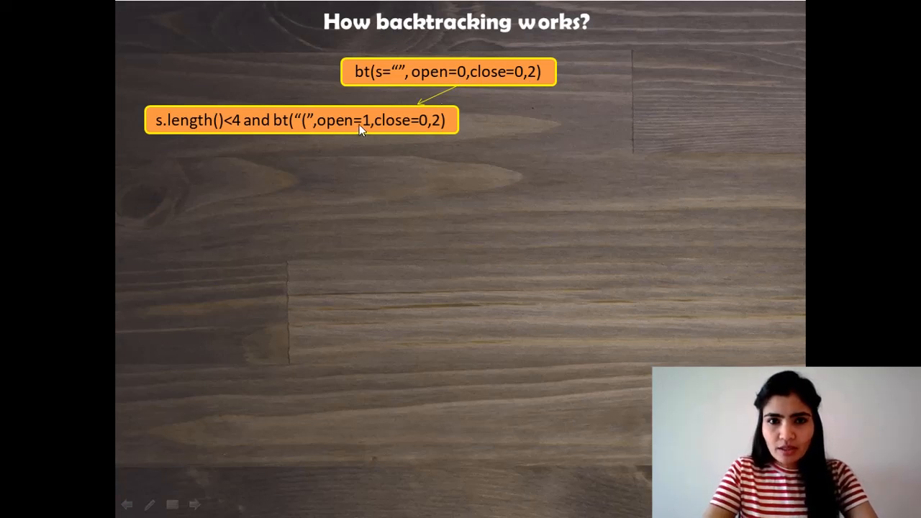
mouse_move(429, 128)
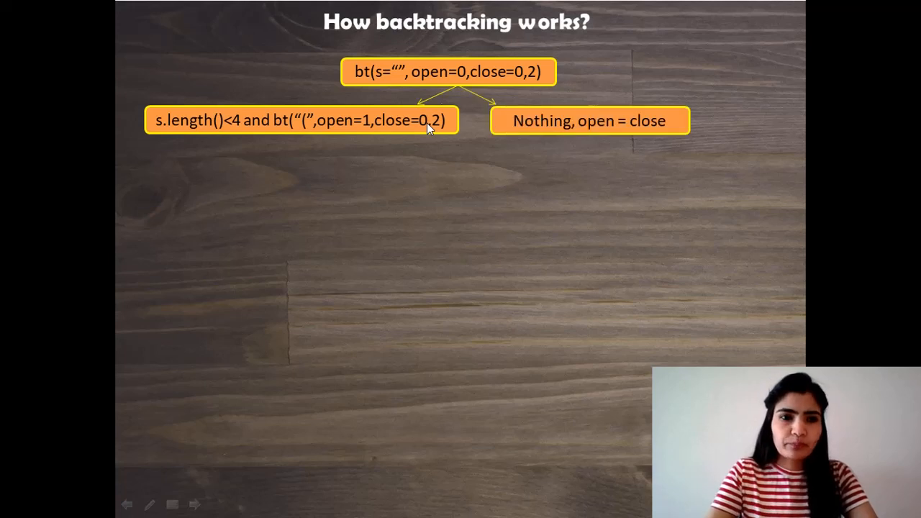
mouse_move(598, 115)
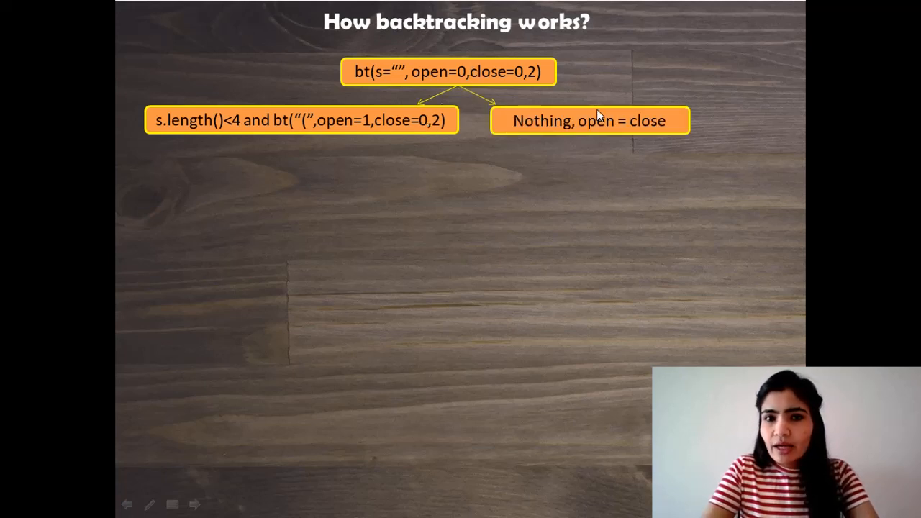
mouse_move(483, 98)
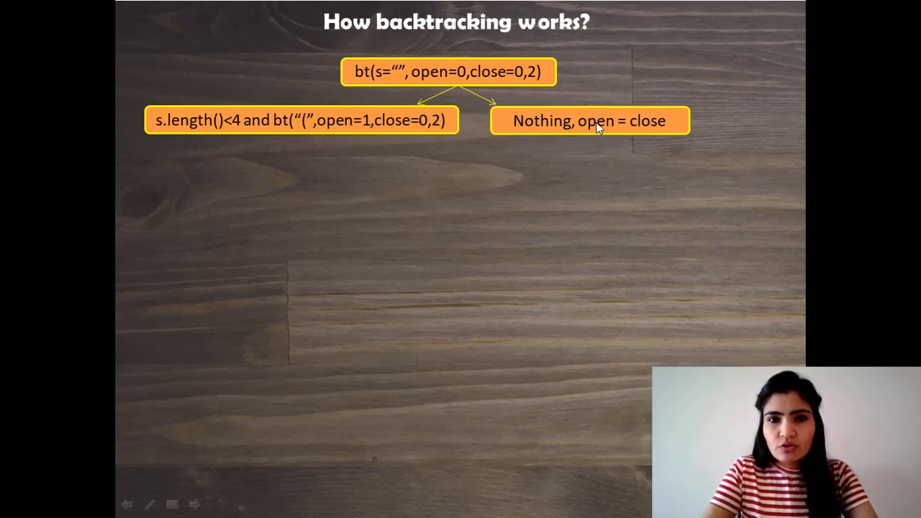
mouse_move(482, 99)
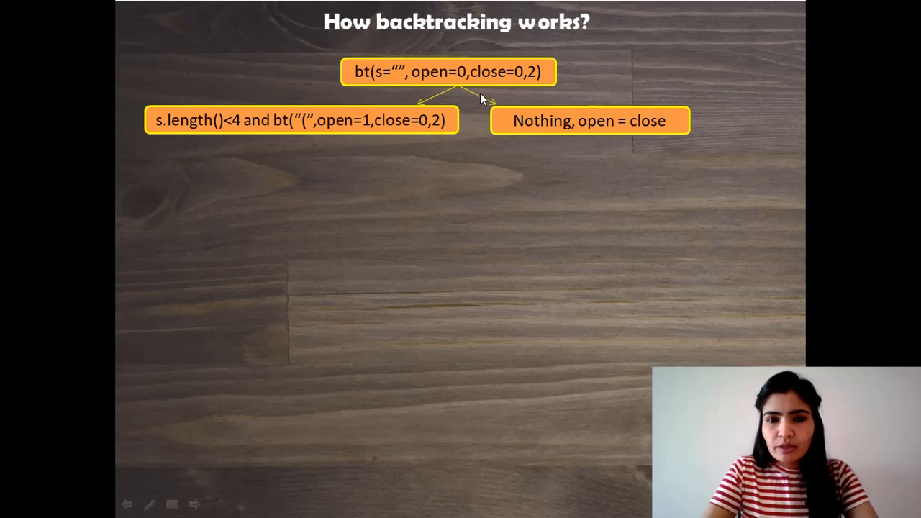
mouse_move(513, 113)
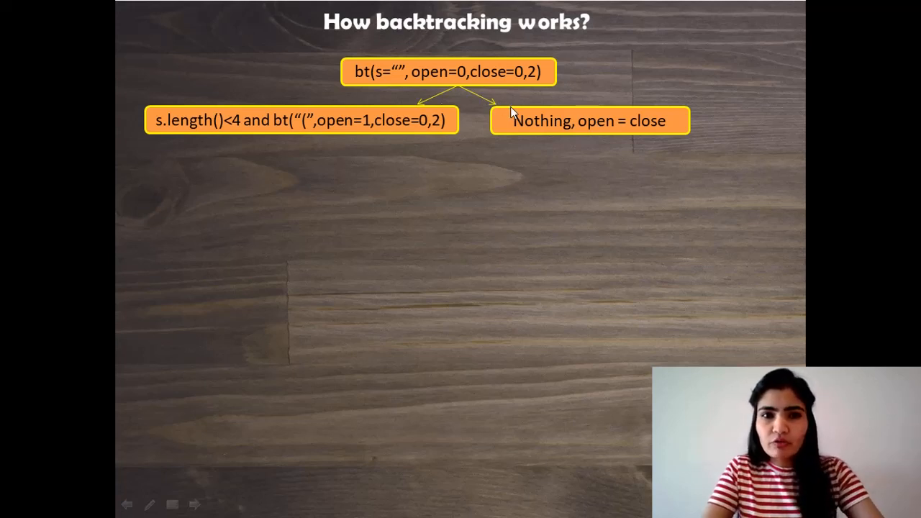
mouse_move(414, 115)
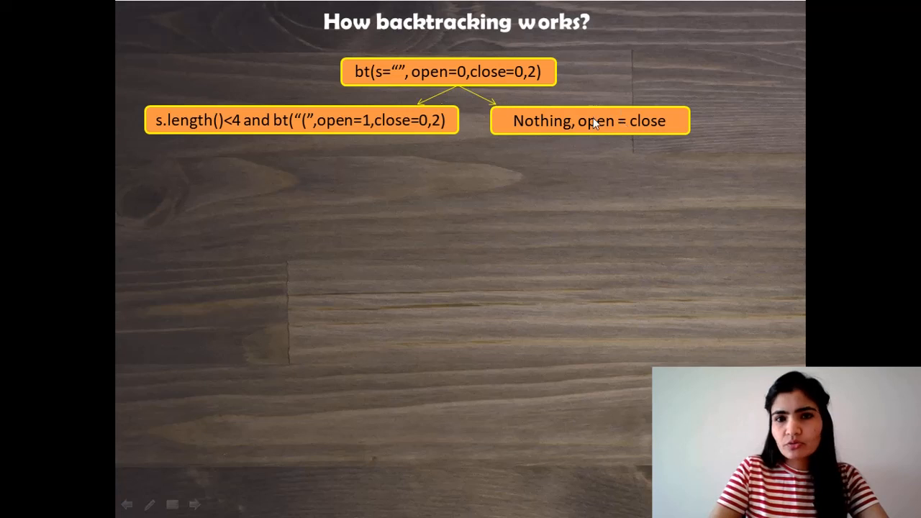
mouse_move(675, 126)
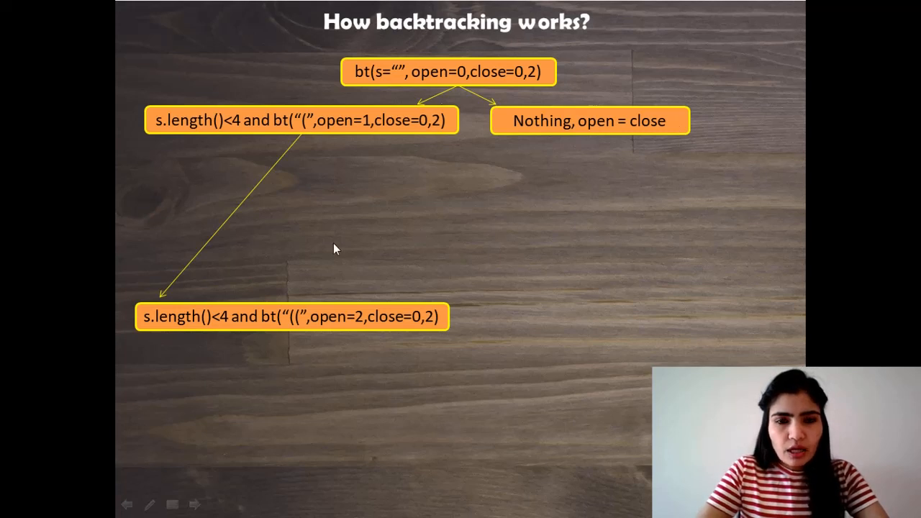
mouse_move(345, 112)
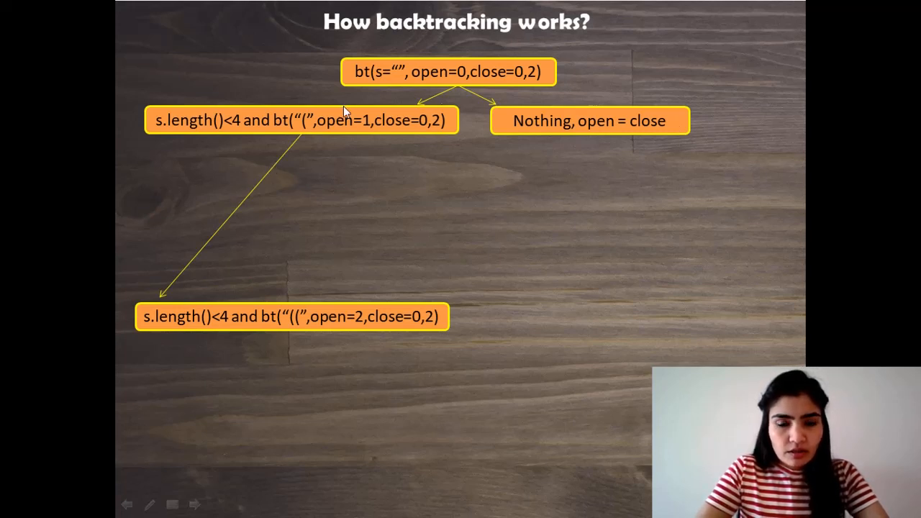
mouse_move(219, 318)
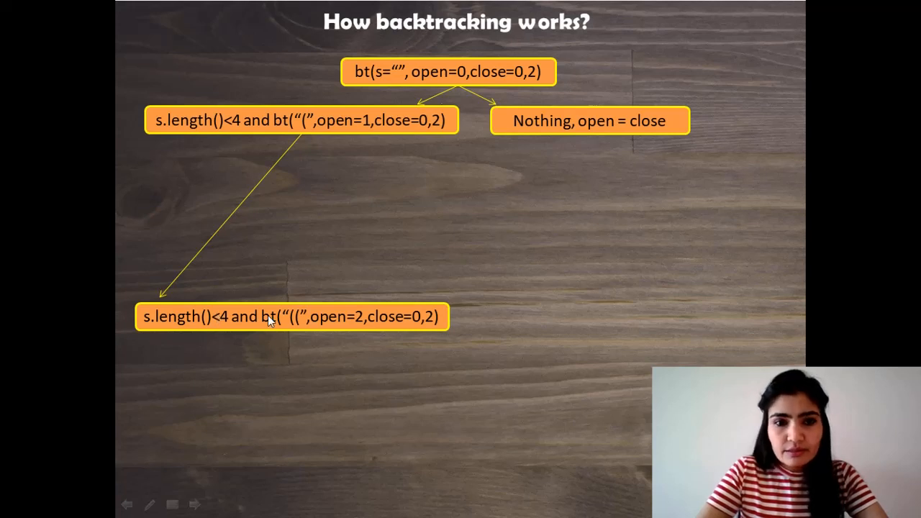
mouse_move(326, 322)
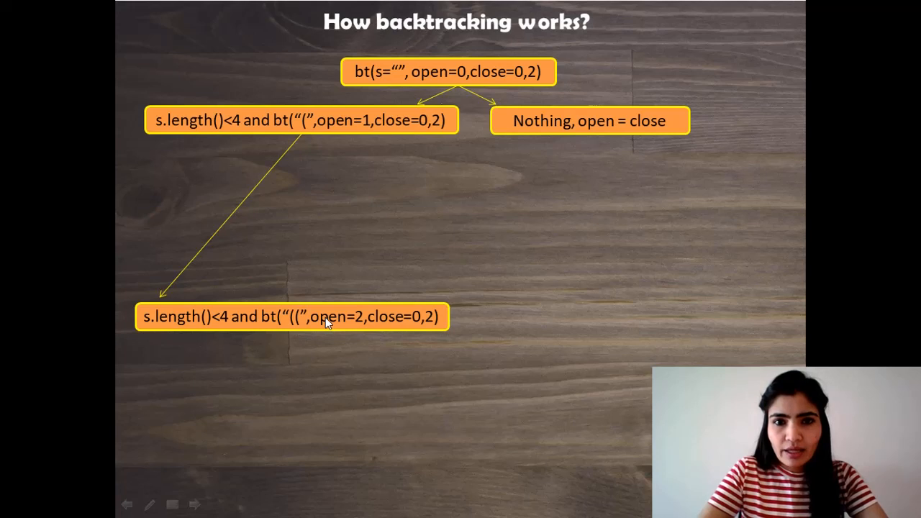
mouse_move(408, 131)
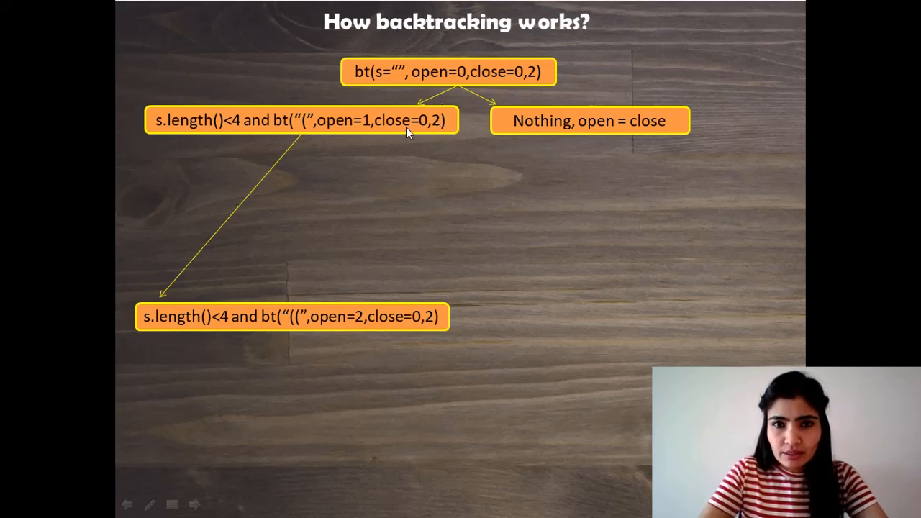
mouse_move(304, 325)
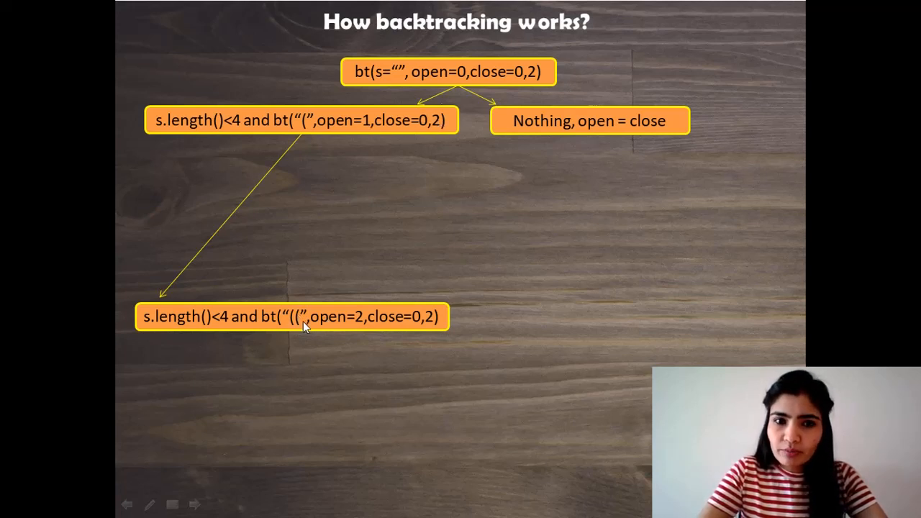
mouse_move(363, 320)
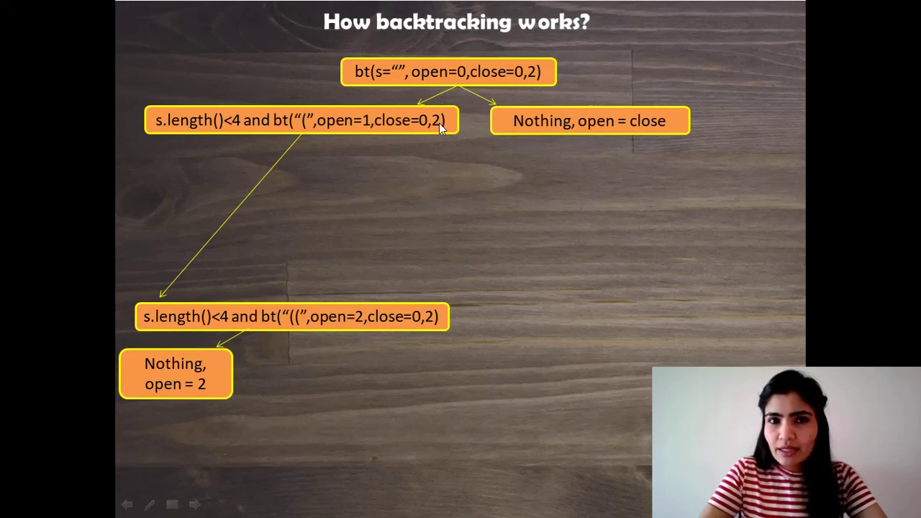
mouse_move(218, 328)
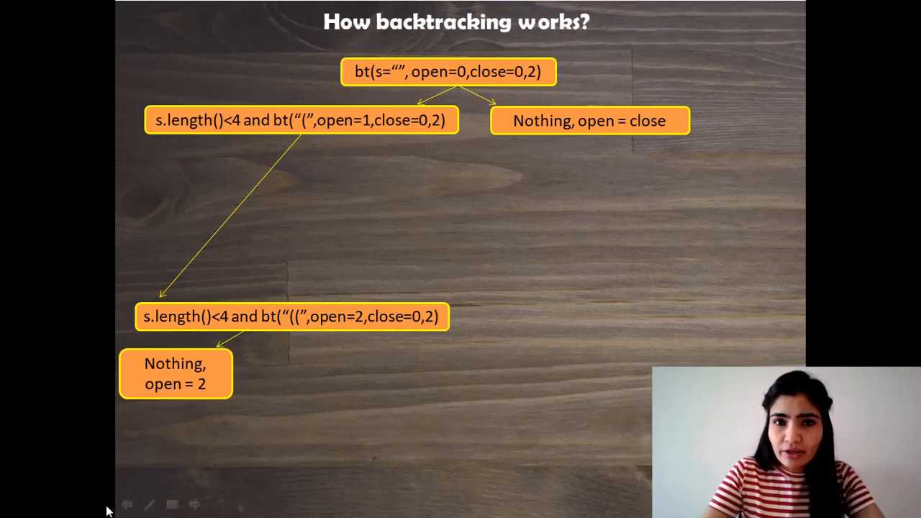
mouse_move(164, 442)
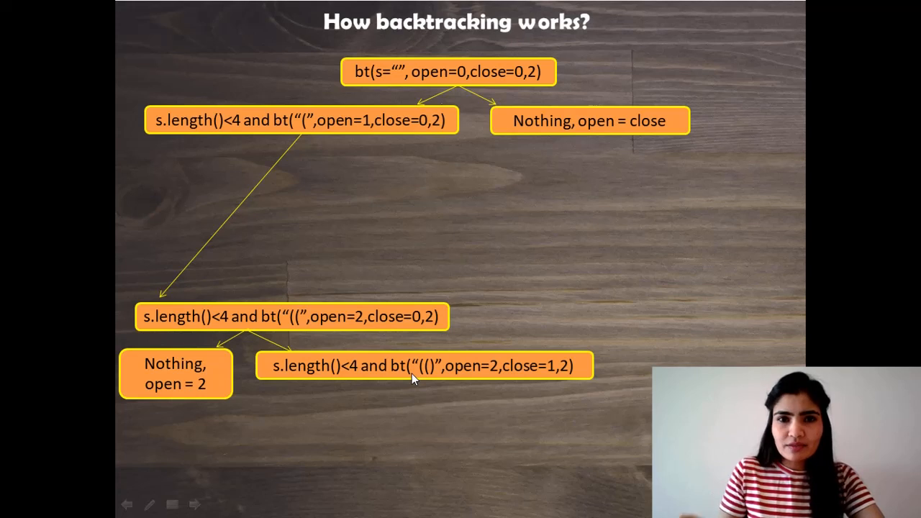
mouse_move(367, 374)
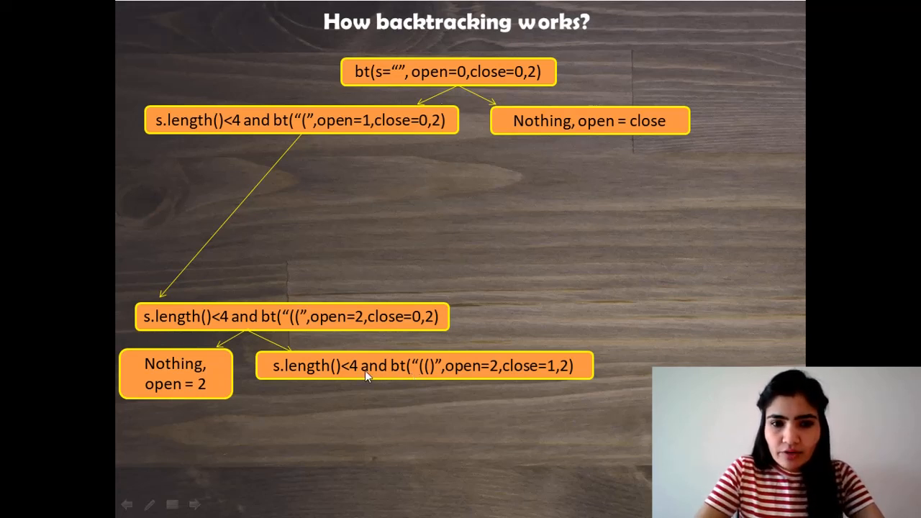
mouse_move(493, 369)
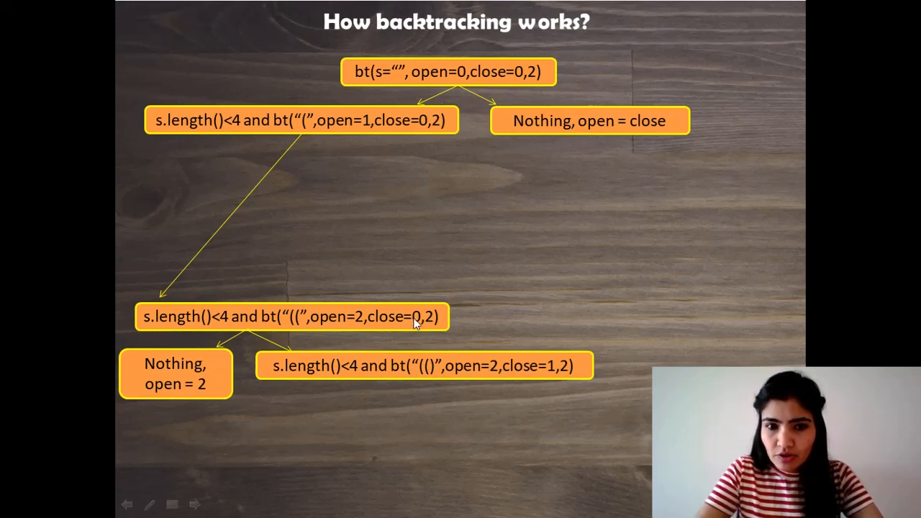
mouse_move(553, 379)
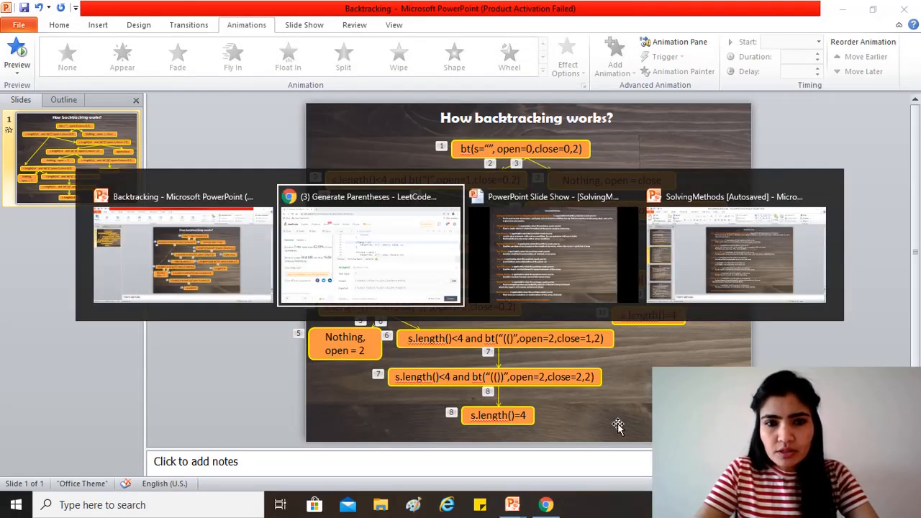
Return to the LeetCode window showing the accepted Generate Parentheses run for input 3
left_click(369, 247)
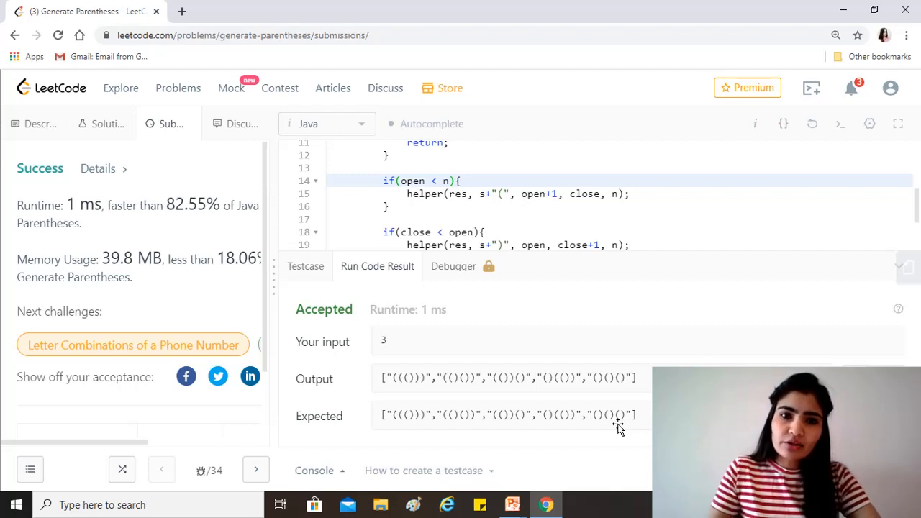
mouse_move(501, 194)
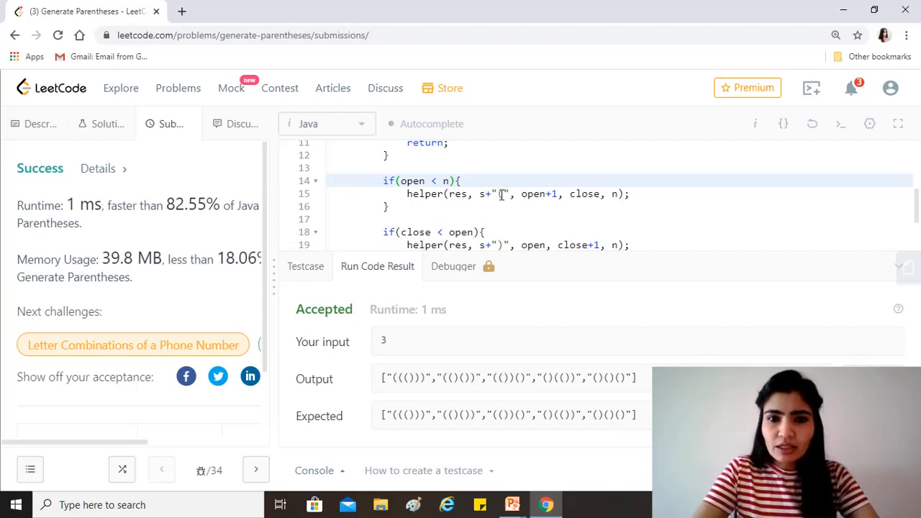